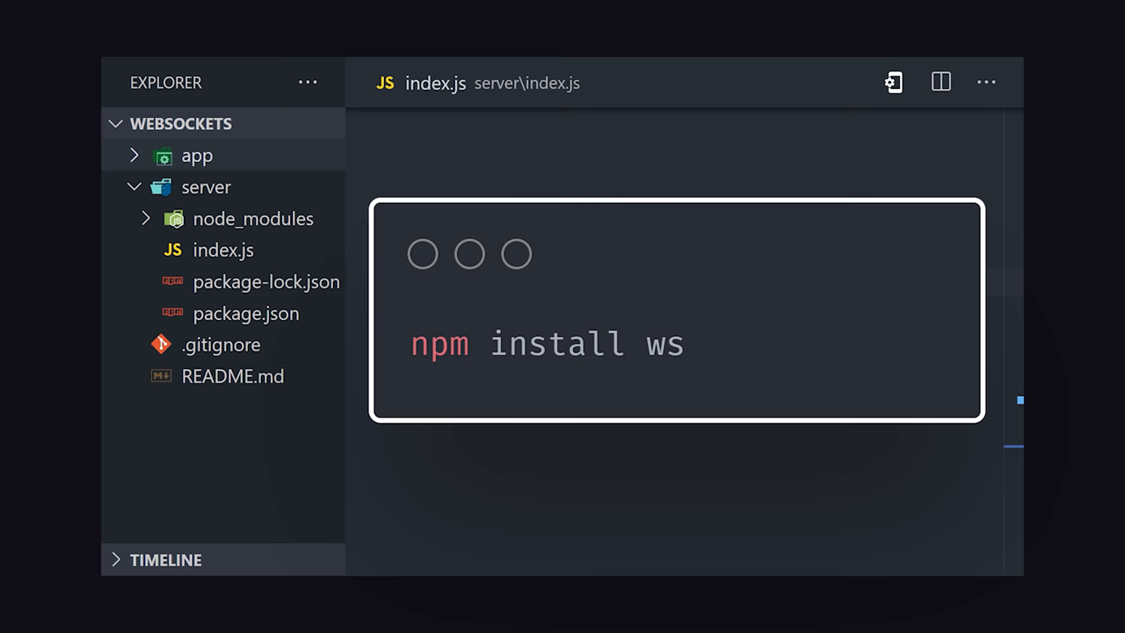
Require 'ws' and create a WebSocket.Server on port 8080 with a 'connection' handler.
text(const WebSocket = require('ws'))
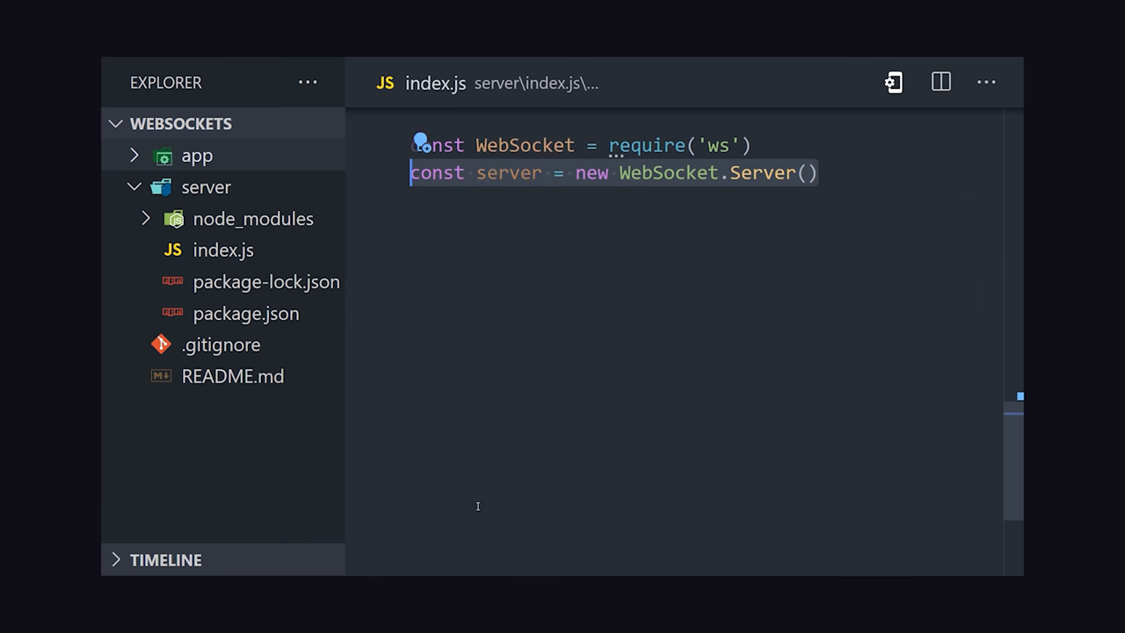
text({ port: '8080' })
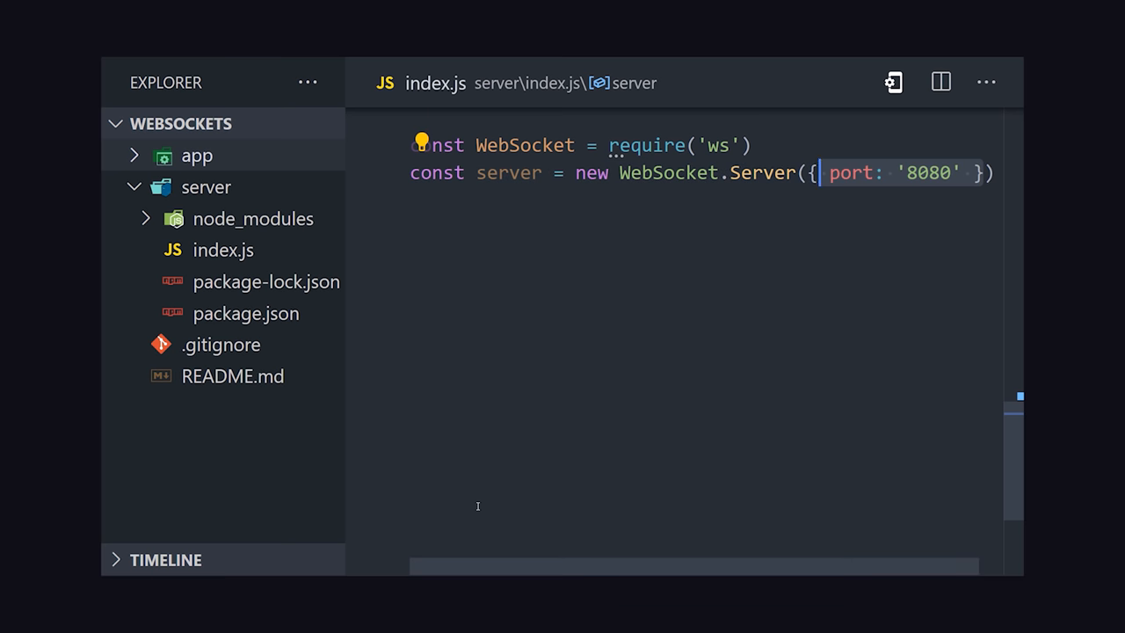
text(server.on();)
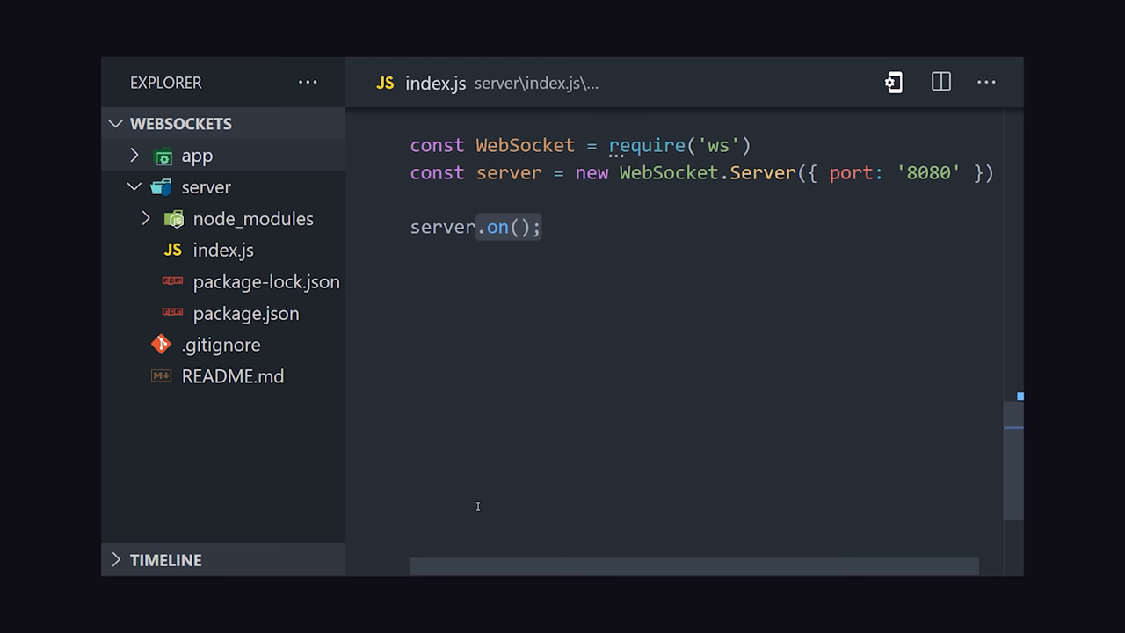
text('connection')
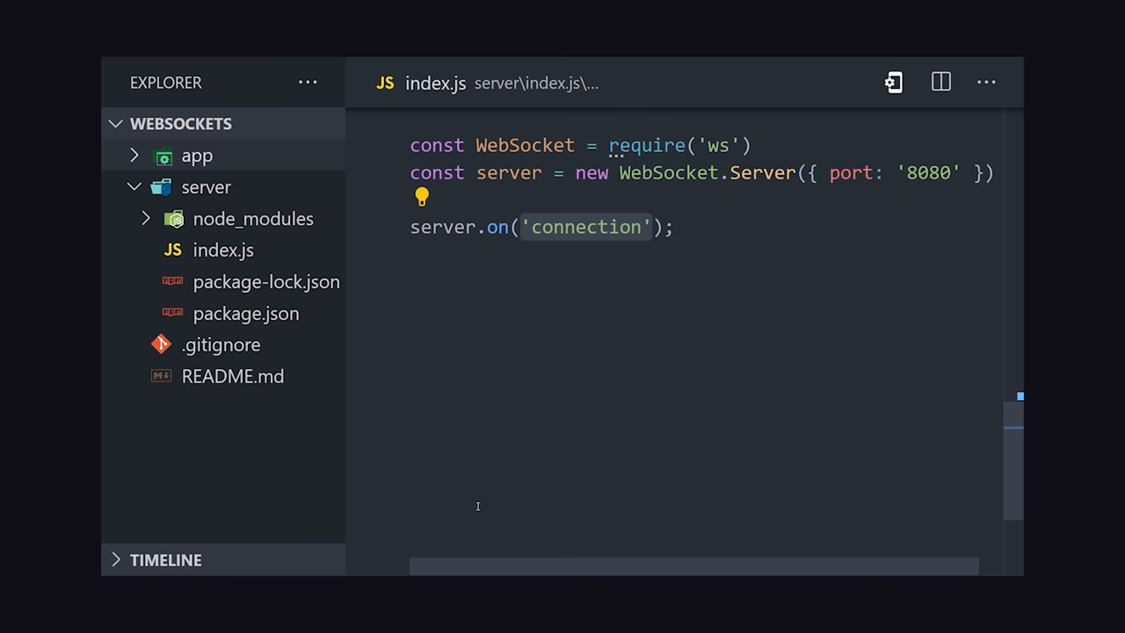
text(, socket => {)
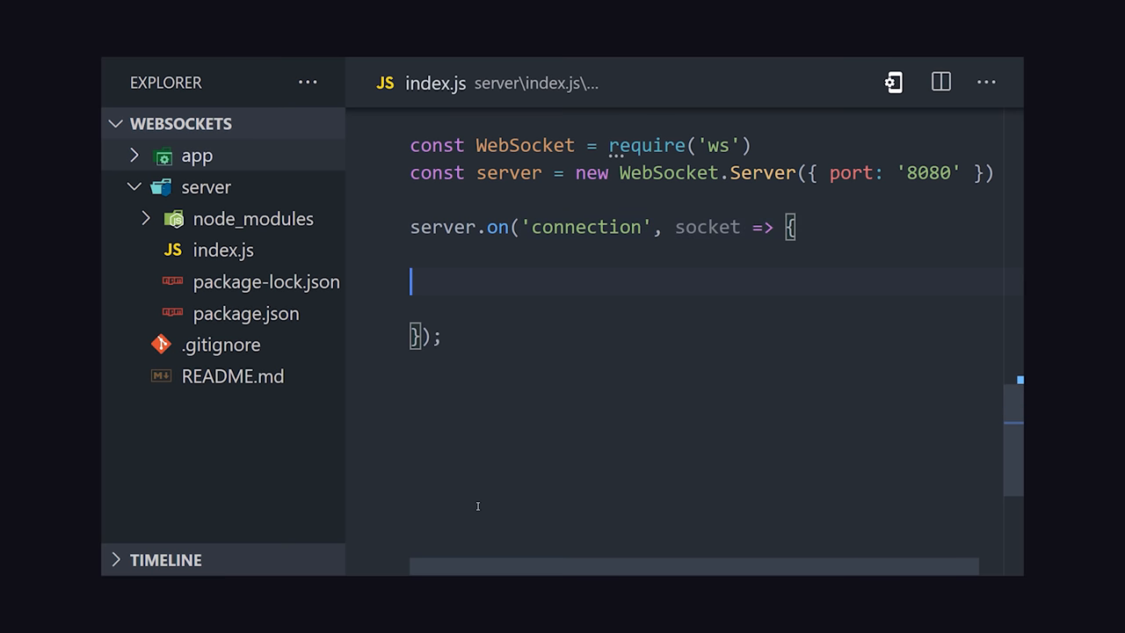
Handle each socket 'message' by sending back 'Roger that! ${message}'.
text(socket.on('message');)
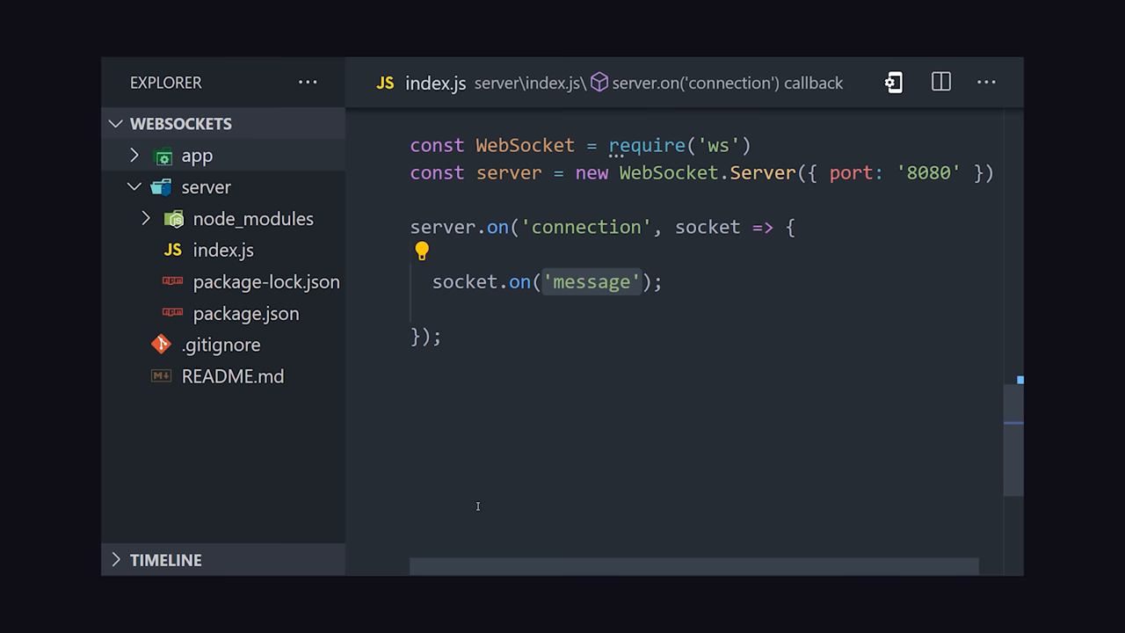
text(, message => {)
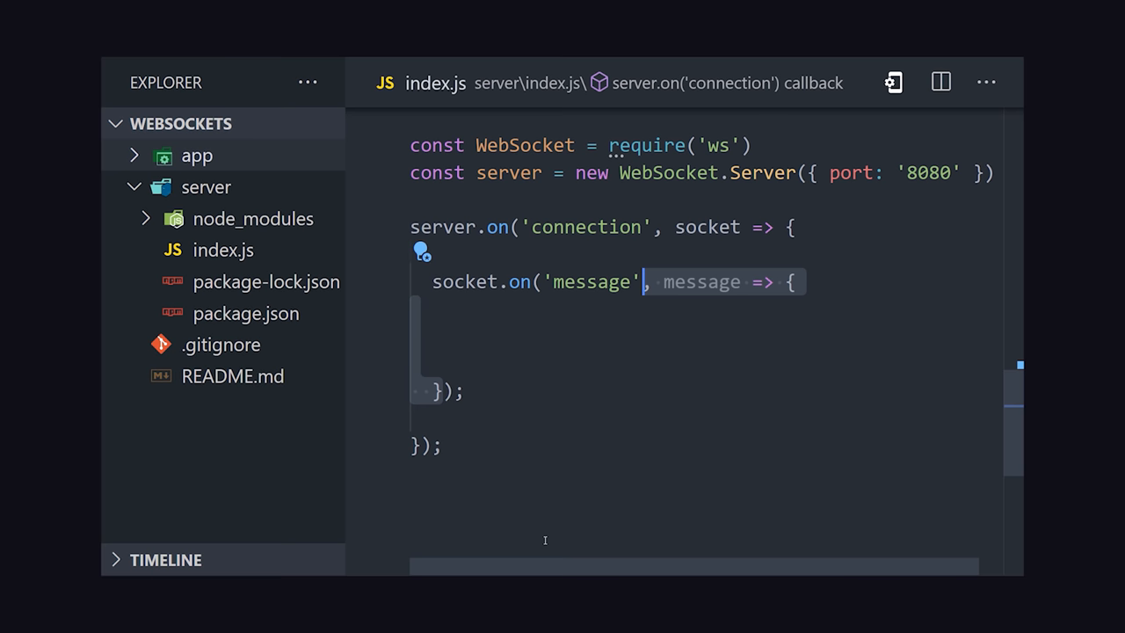
text(socket.send(``);)
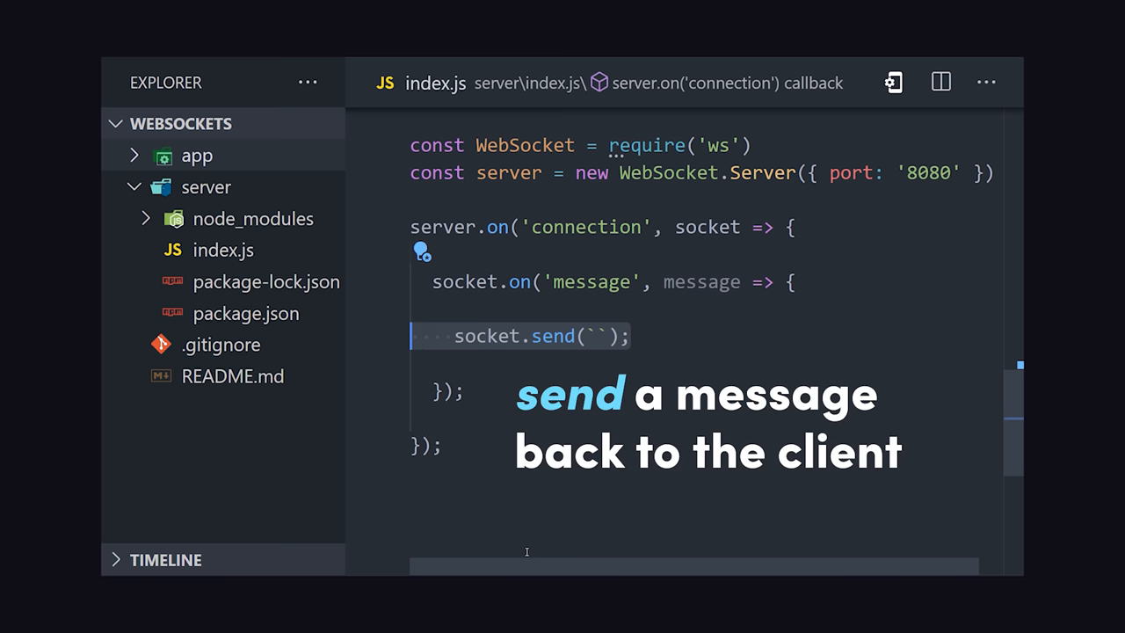
text(Roger that! ${message})
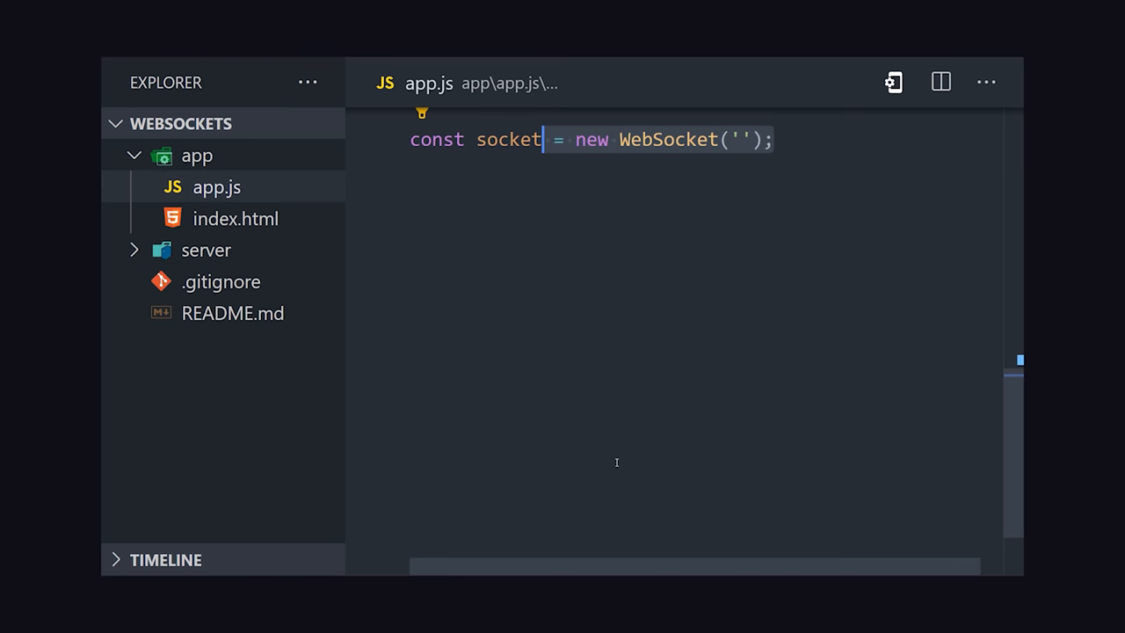
Connect to ws://localhost:8080, log 'Message from server' with its data, and send 'hello' on click.
text(ws://)
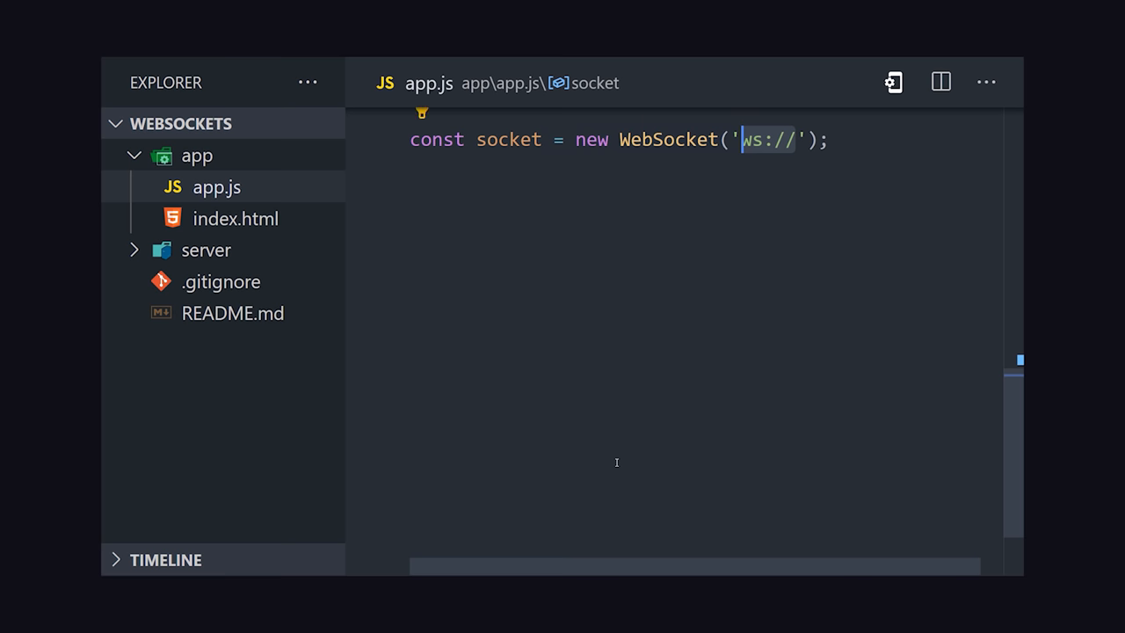
text(localhost:8080)
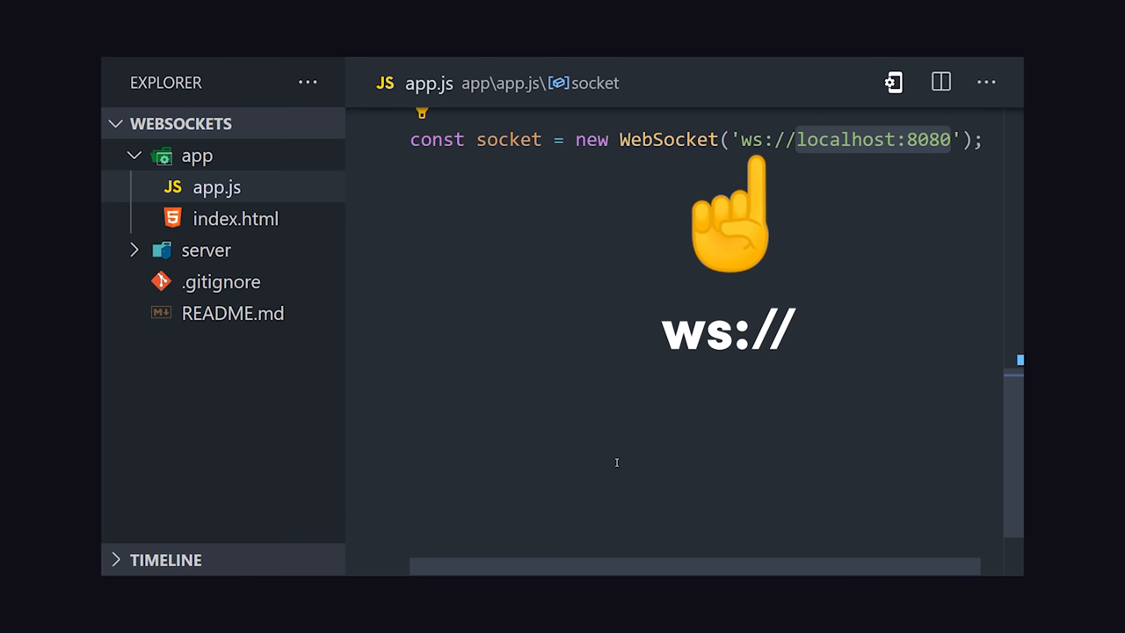
text(// Listen for messages)
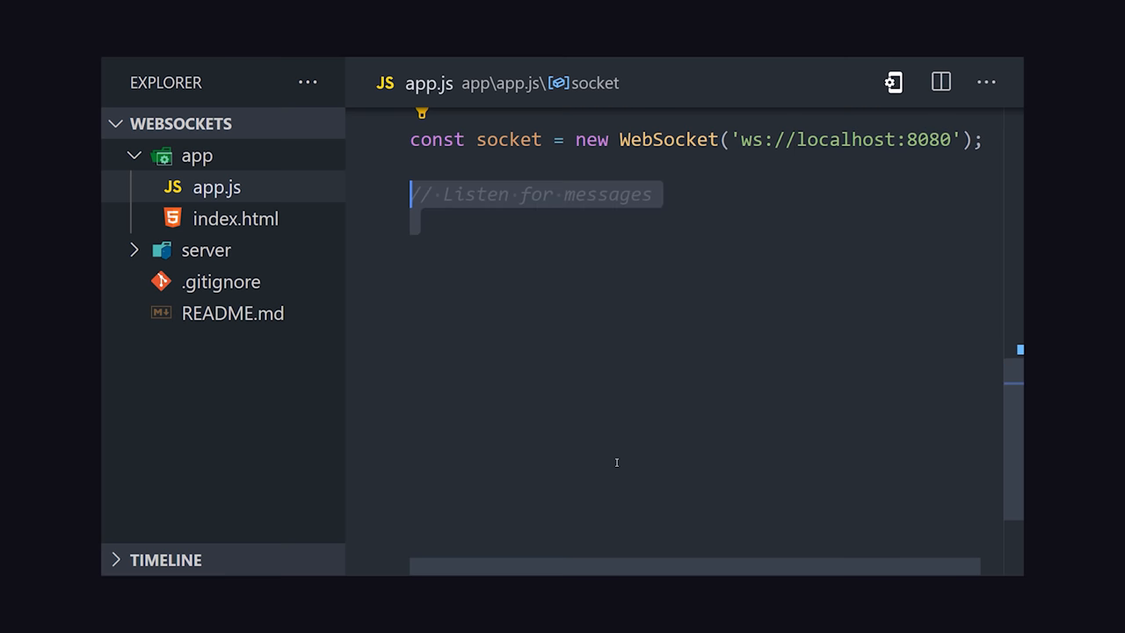
text(socket.onmessage = ({ data }) => {)
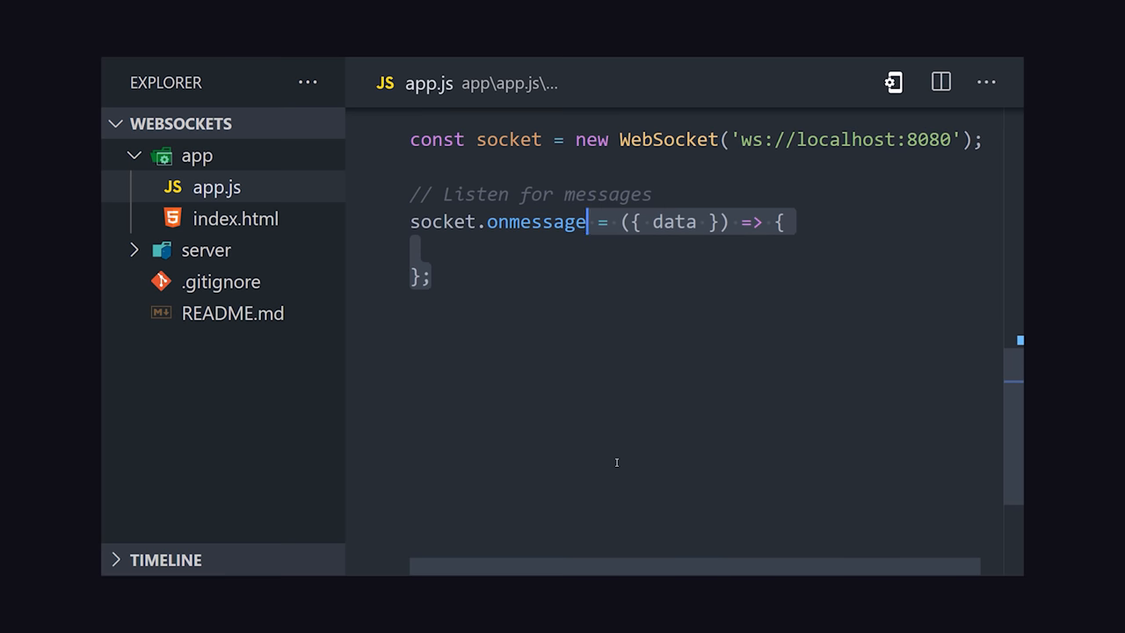
text(console.log('Message from server ');)
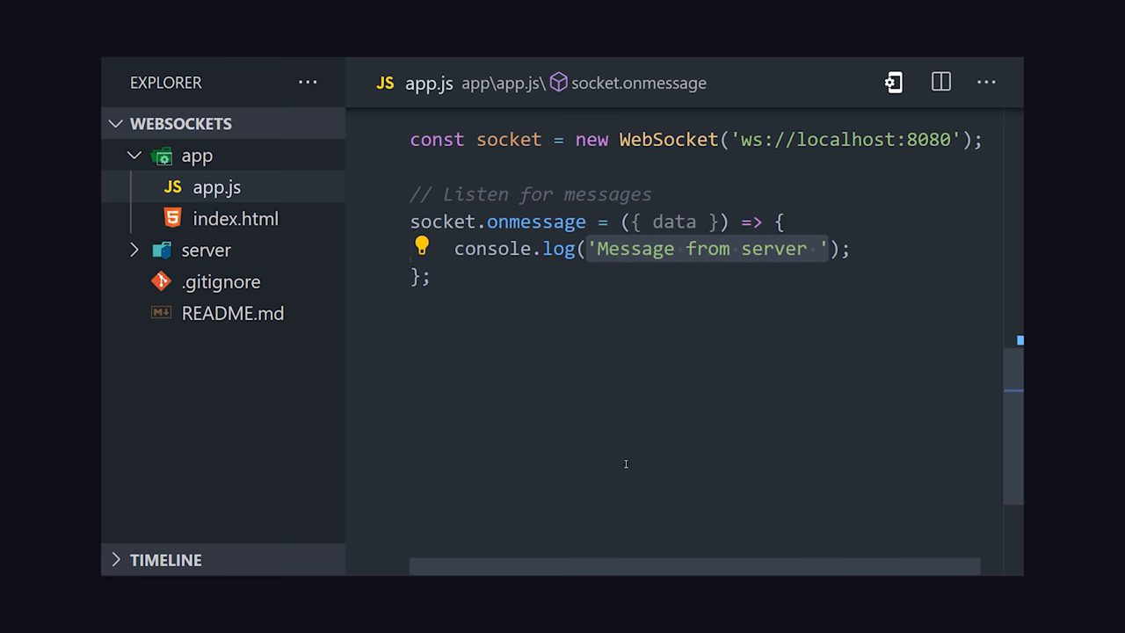
text(, data)
text(document.querySelector('button').onclick = () => {)
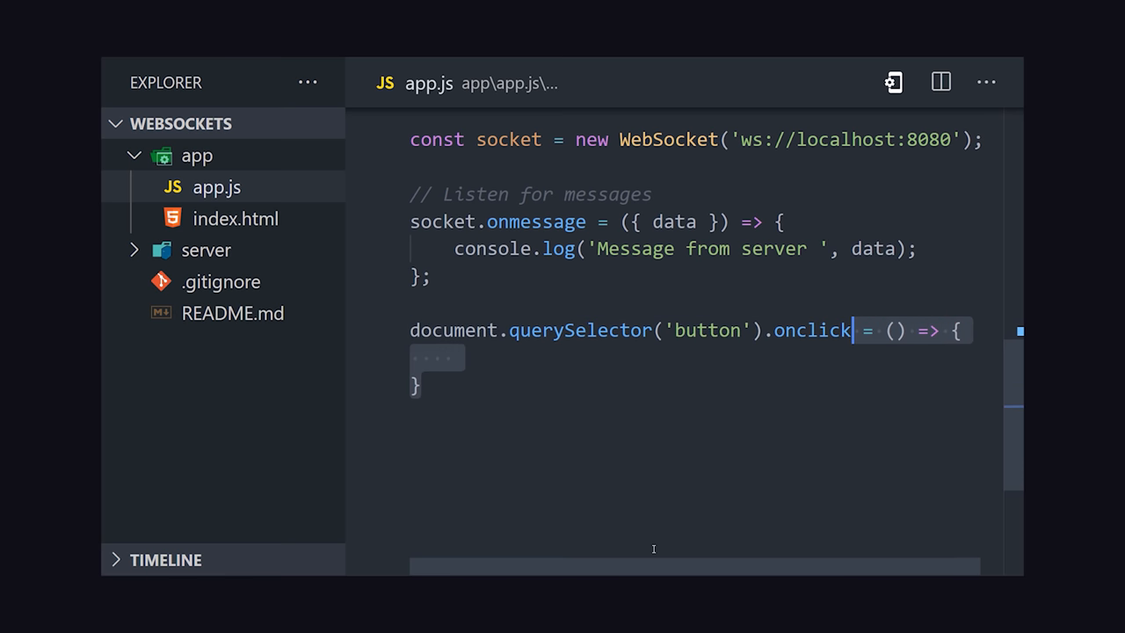
text(socket.send('hello');)
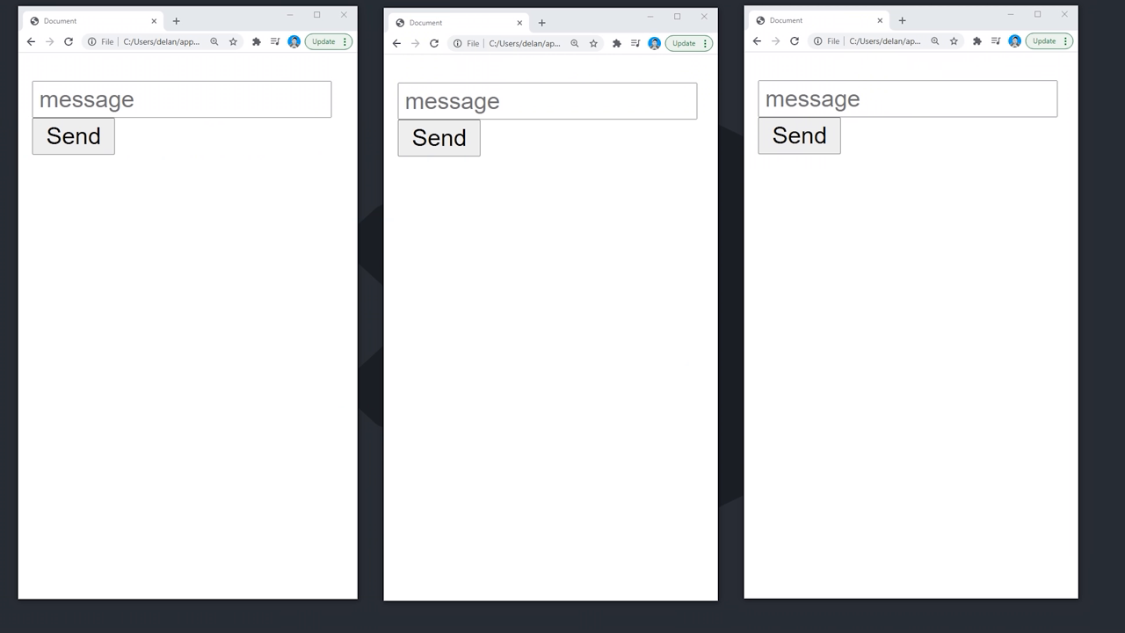
Send 'hi' from one chat window and 'howdy' from the third so all windows list them.
text(h)
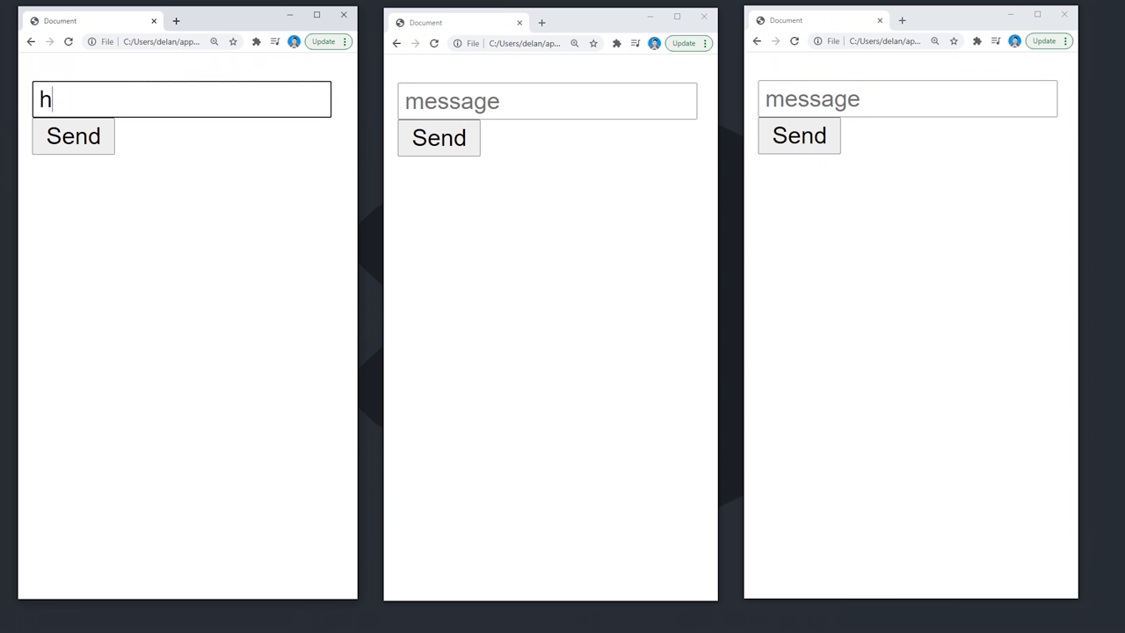
click(74, 135)
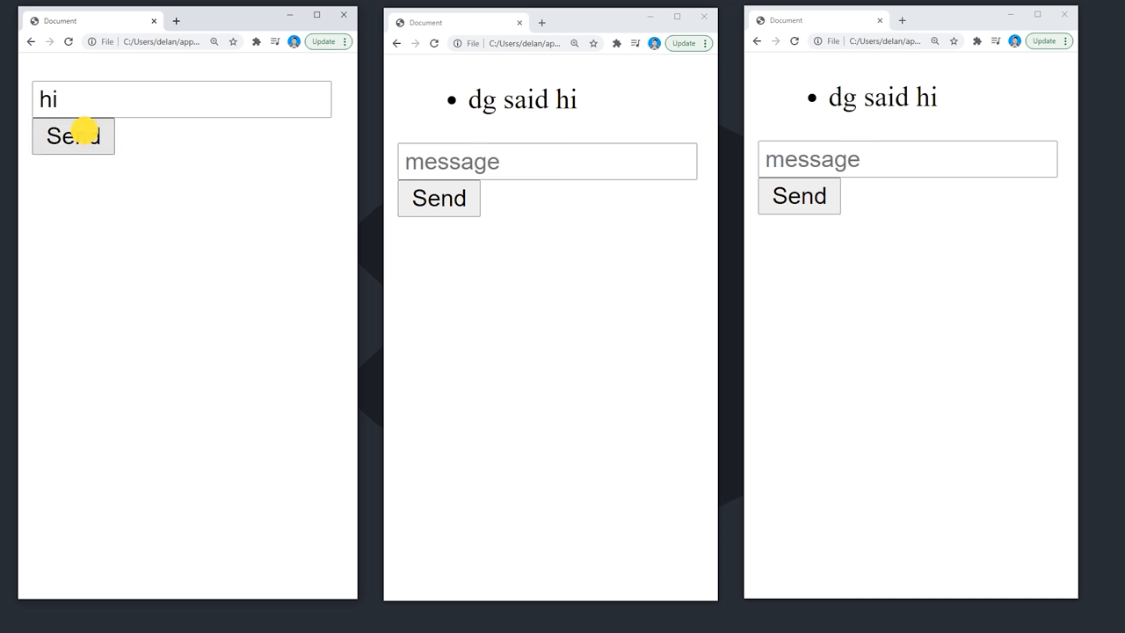
text(hello)
text(howdy)
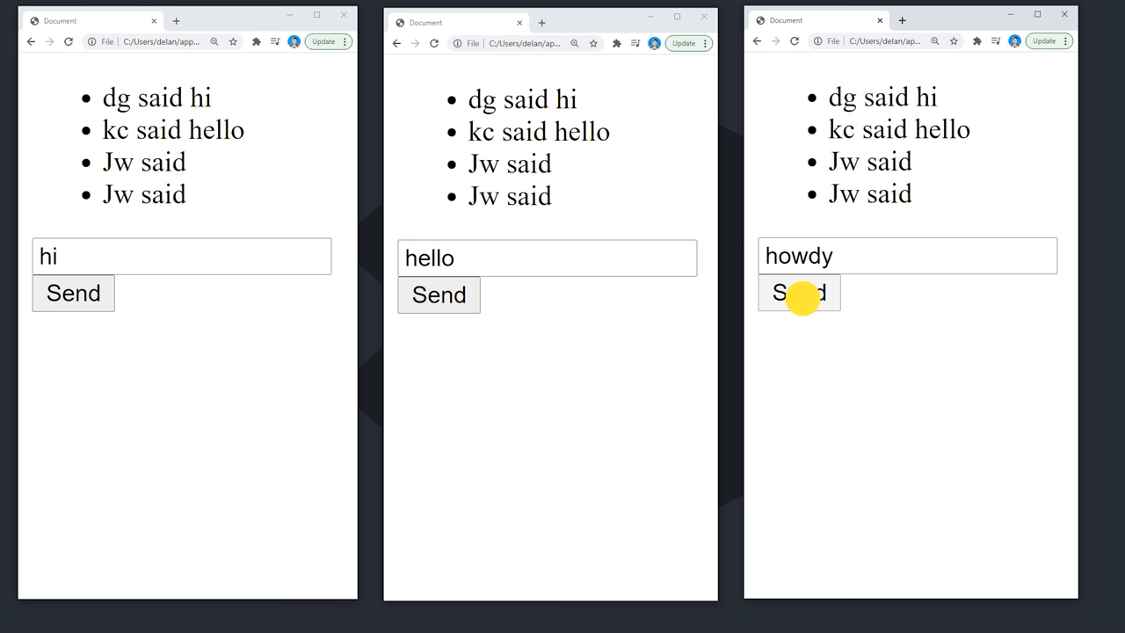
click(798, 292)
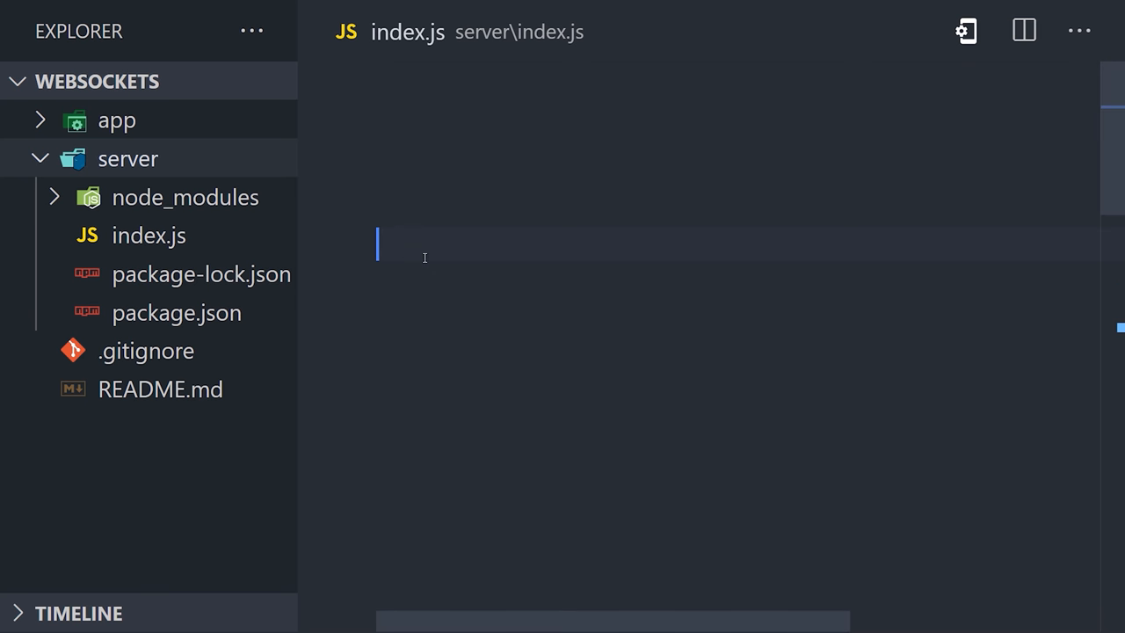
Create the HTTP server and attach Socket.io to it via require('socket.io')(http).
click(116, 119)
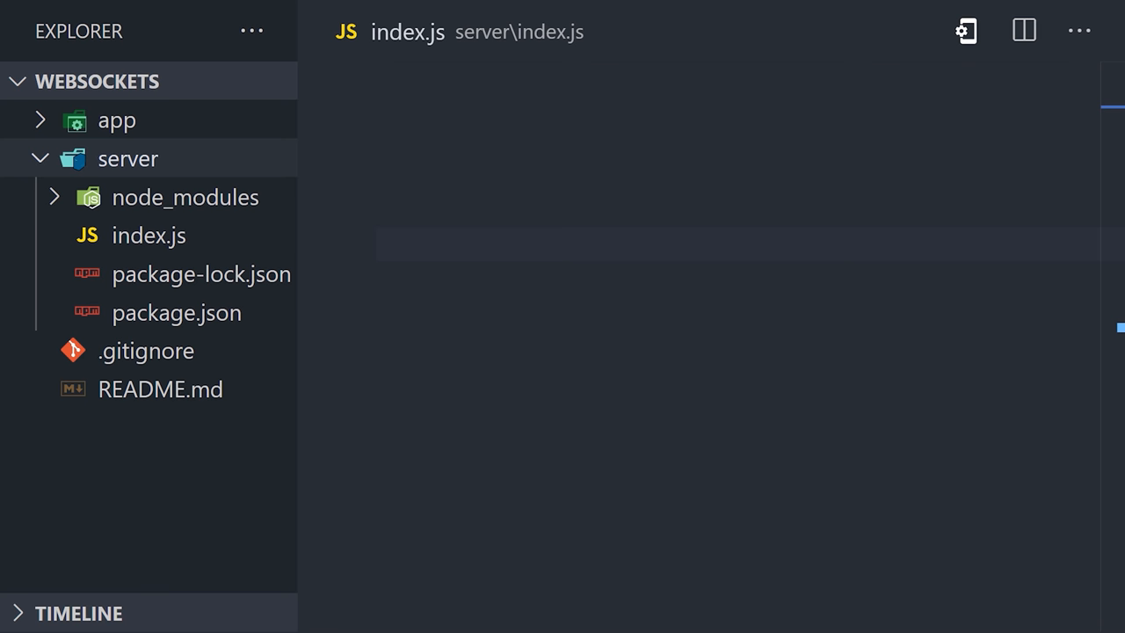
mouse_move(300, 365)
text(const http = require('http)
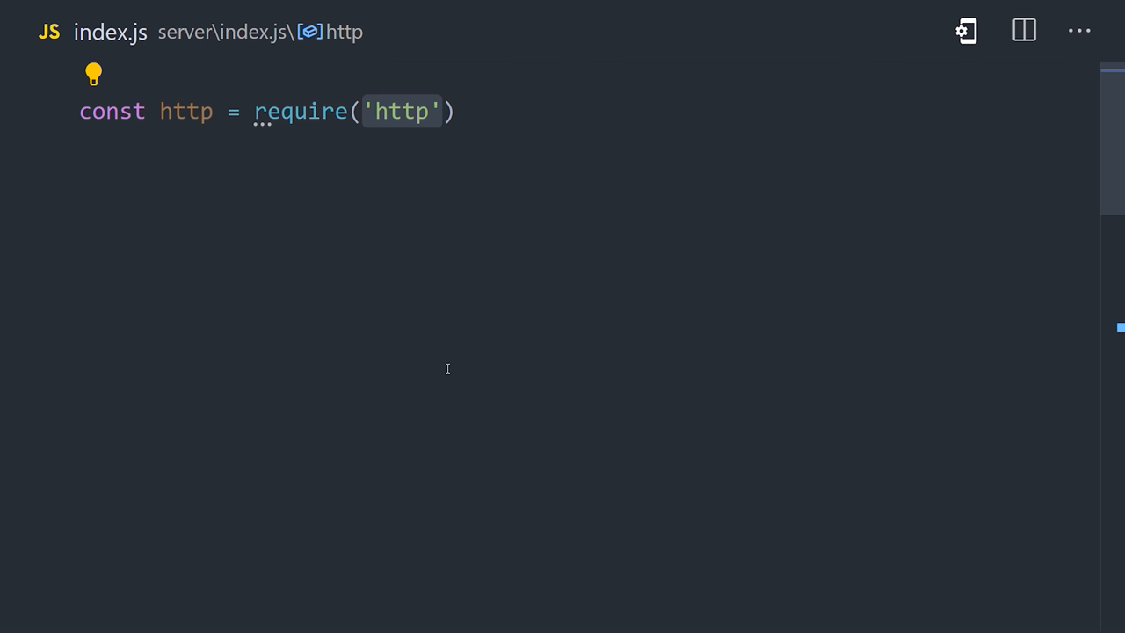
text(.createServer();)
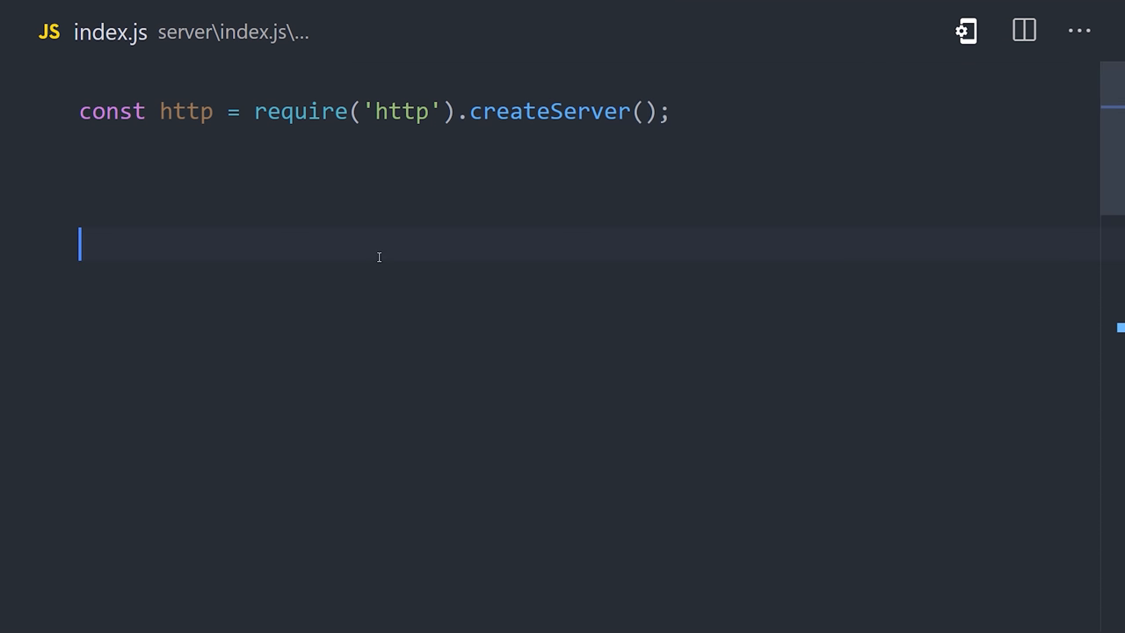
text(const io = require('socket.io'))
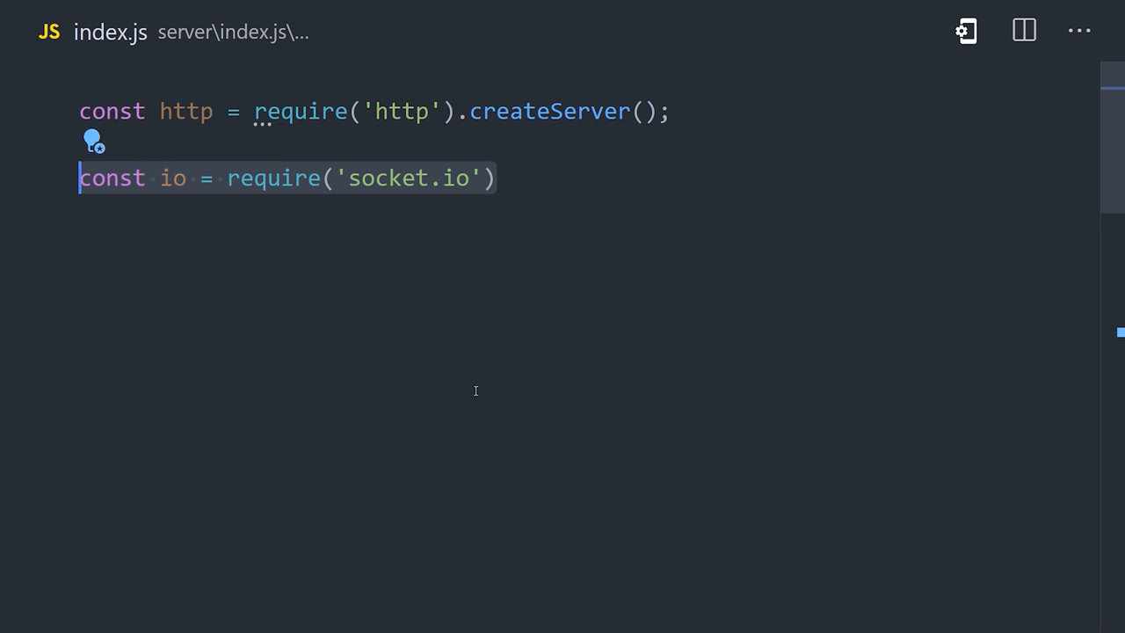
text((http);)
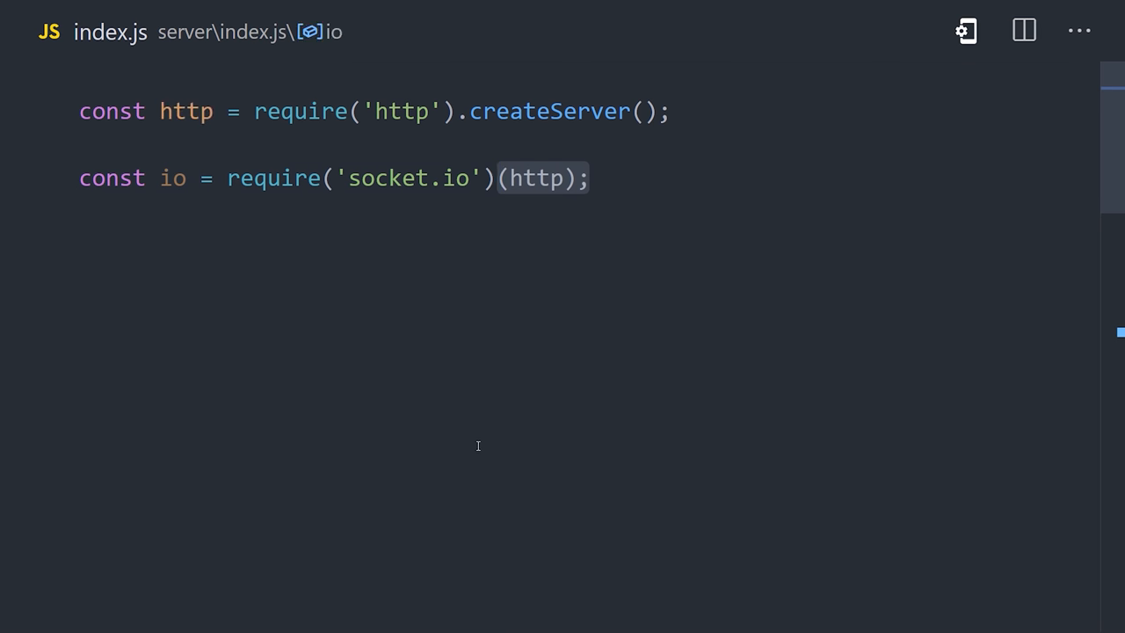
mouse_move(610, 457)
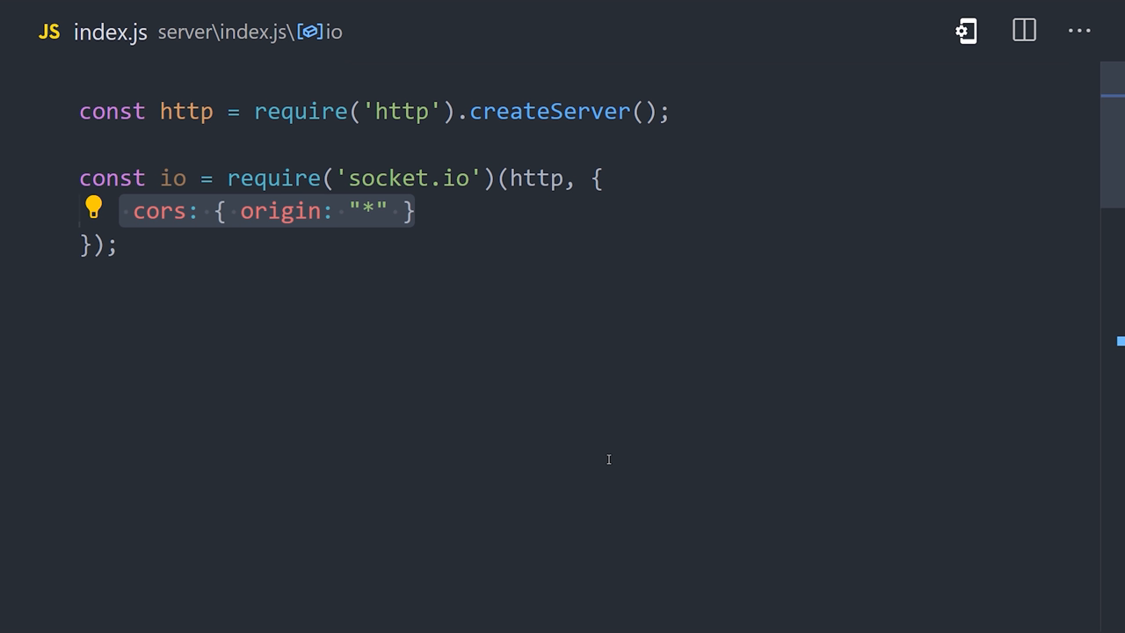
Begin an io.on('connection') listener on a new line after the server setup.
click(123, 211)
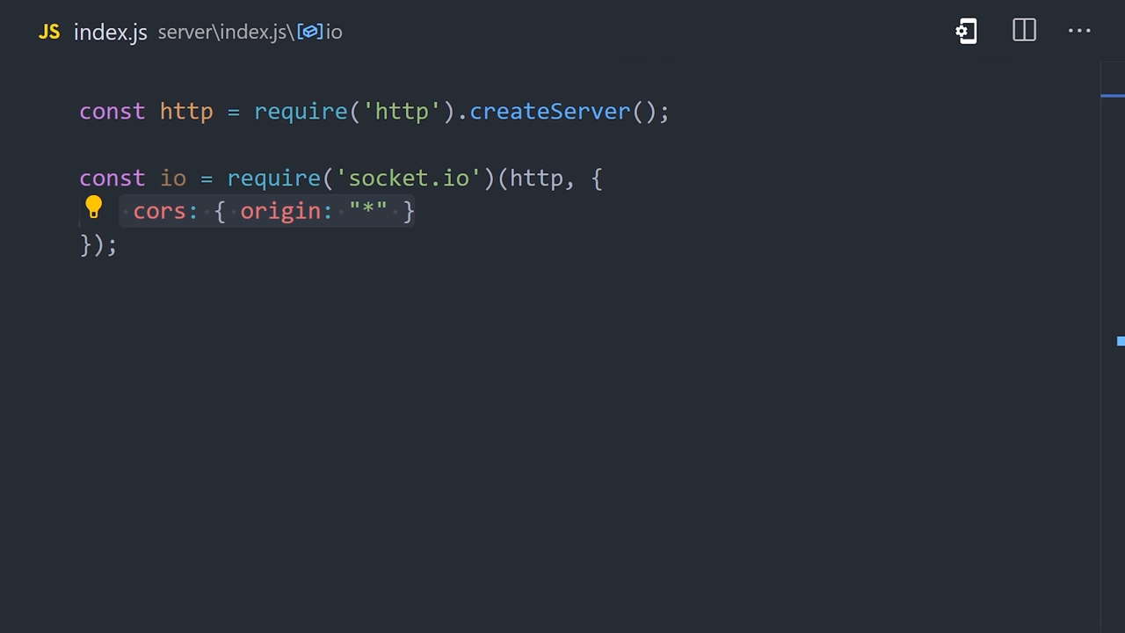
text(io.on('connection');)
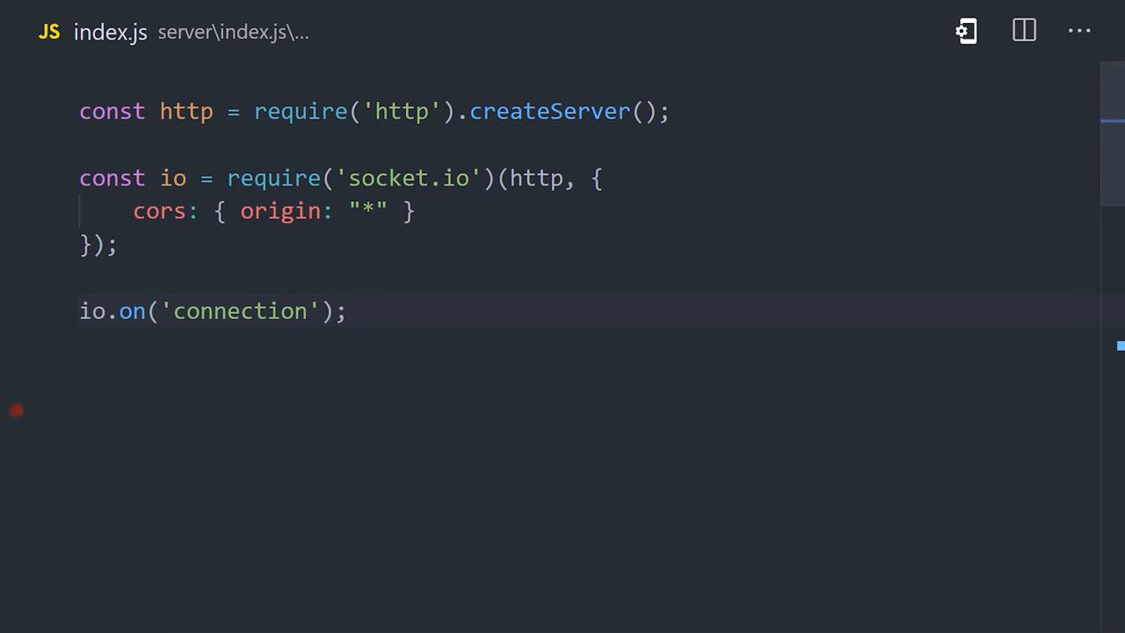
In the connection callback, log 'a user connected' and listen for socket 'message' events.
text(, (socket) => {)
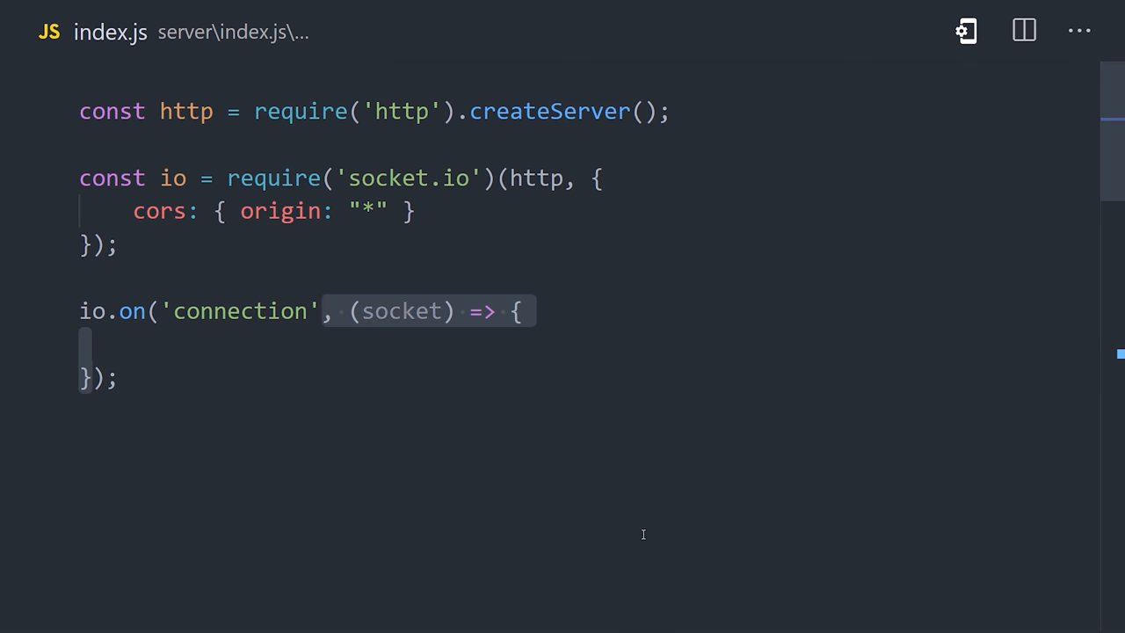
text(console.log('a user connected');)
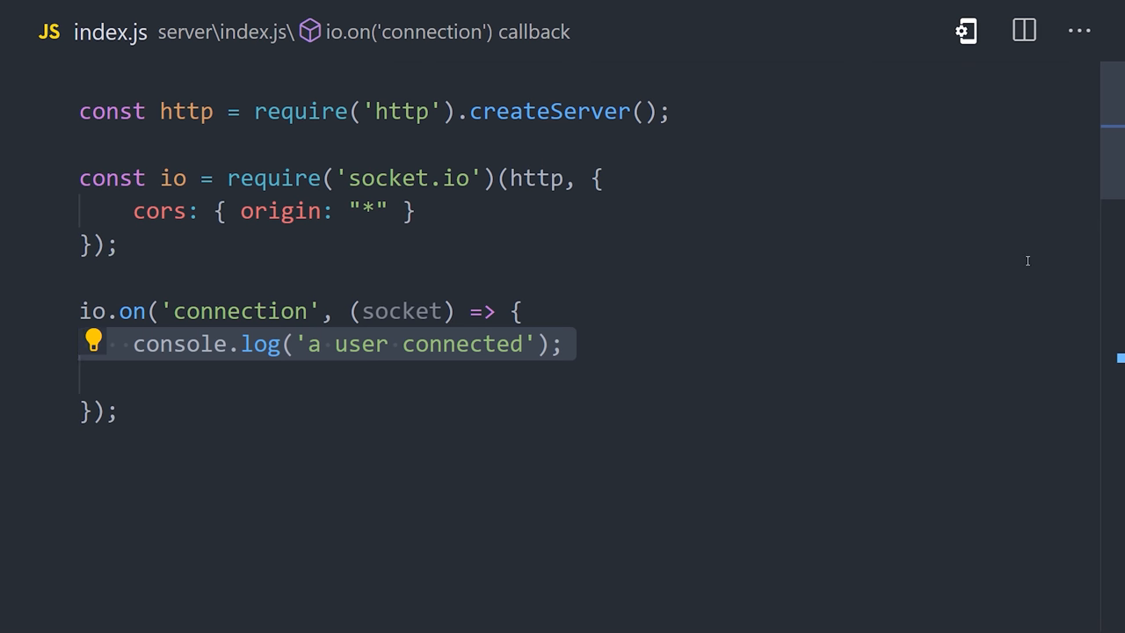
scroll(down, 3)
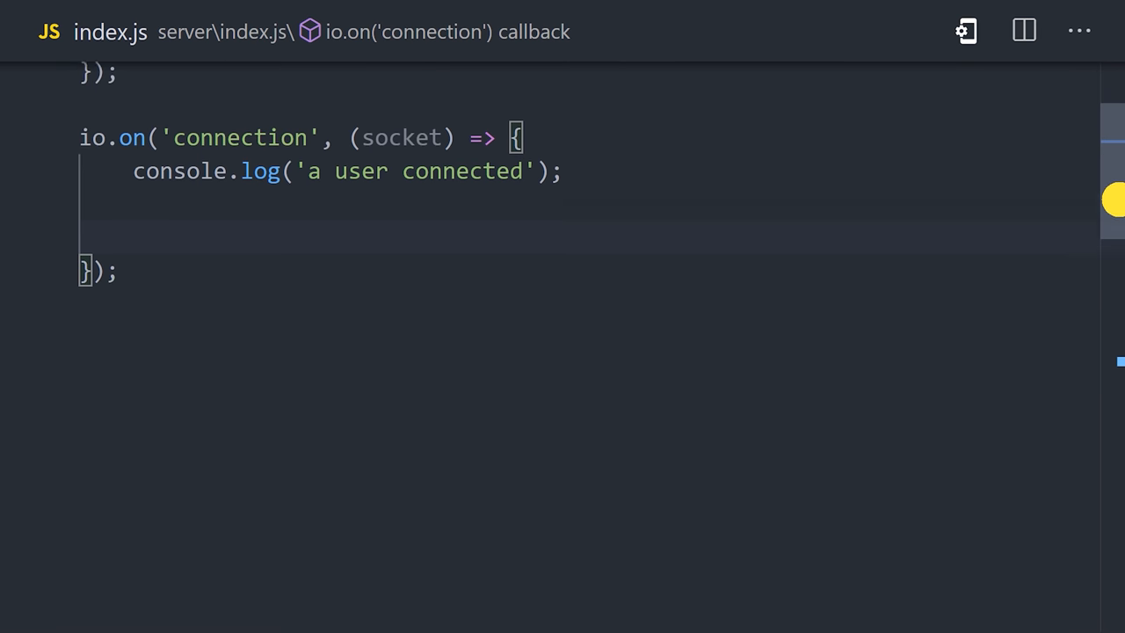
text(socket.on('message');)
text(console.log(message);)
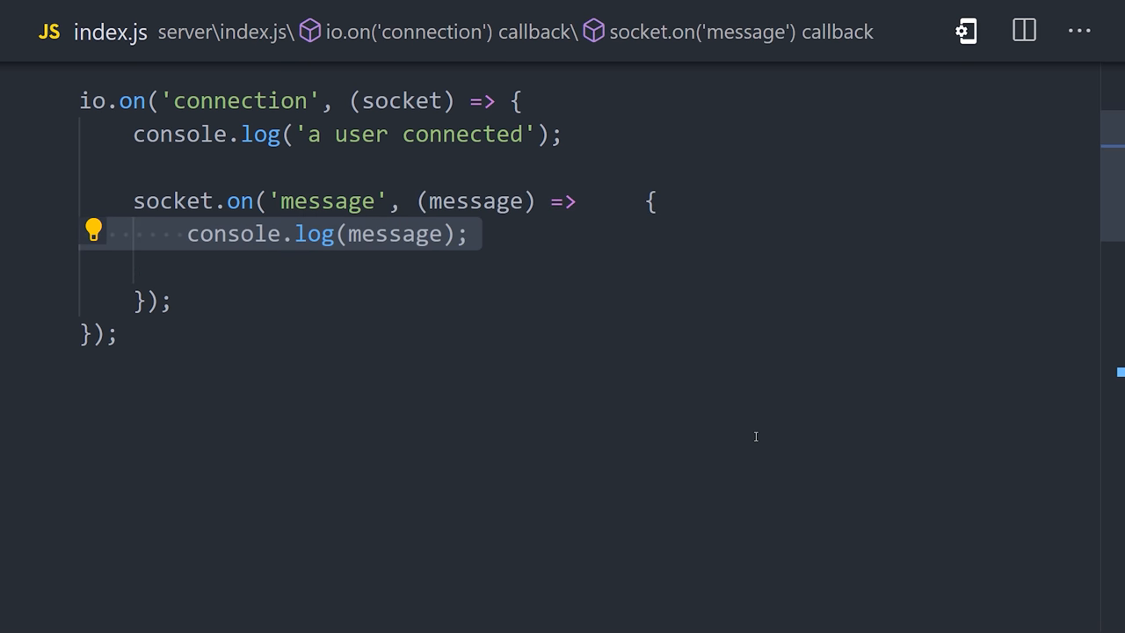
Rebroadcast each message with io.emit as '${socket.id.substr(0,2)} said ${message}'.
text(io.emit('message' );)
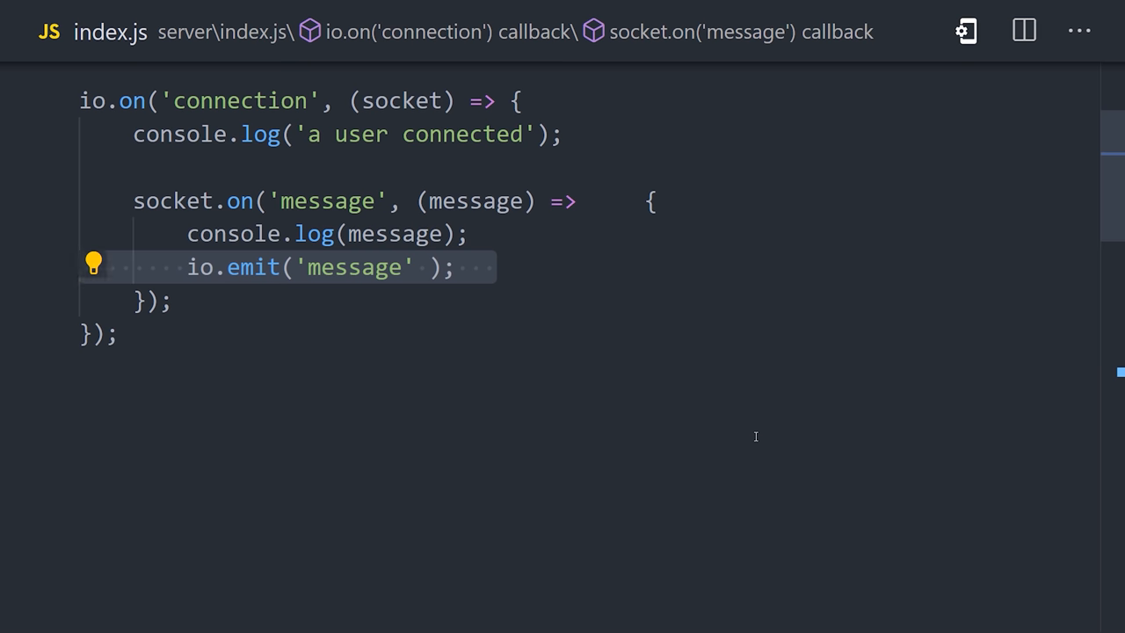
text(`${}`)
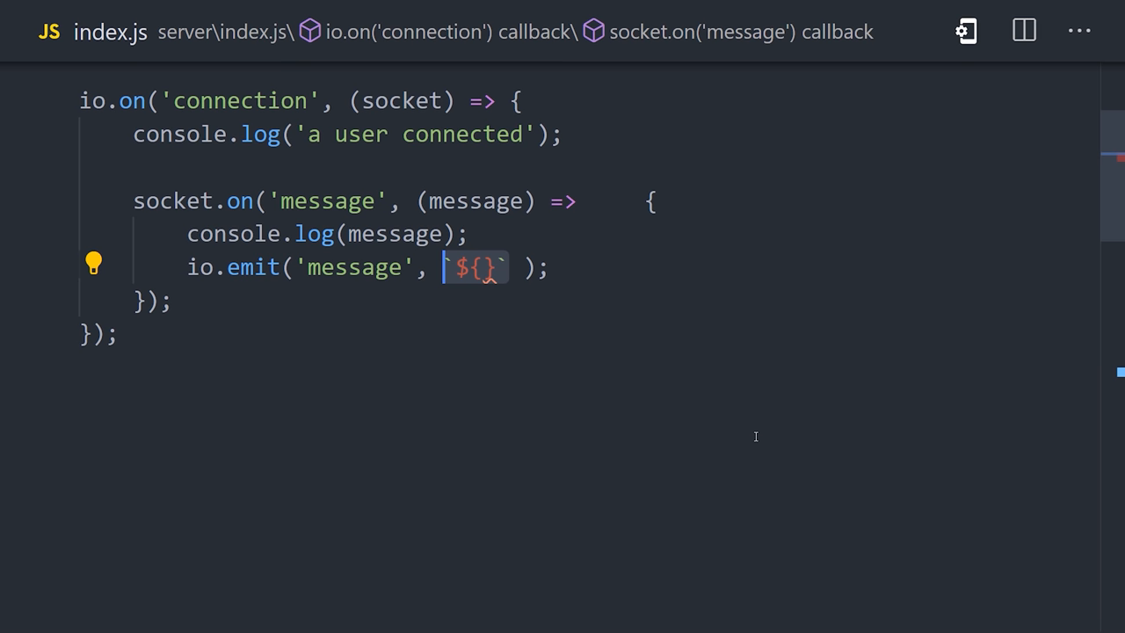
text(socket.id.substr(0,2))
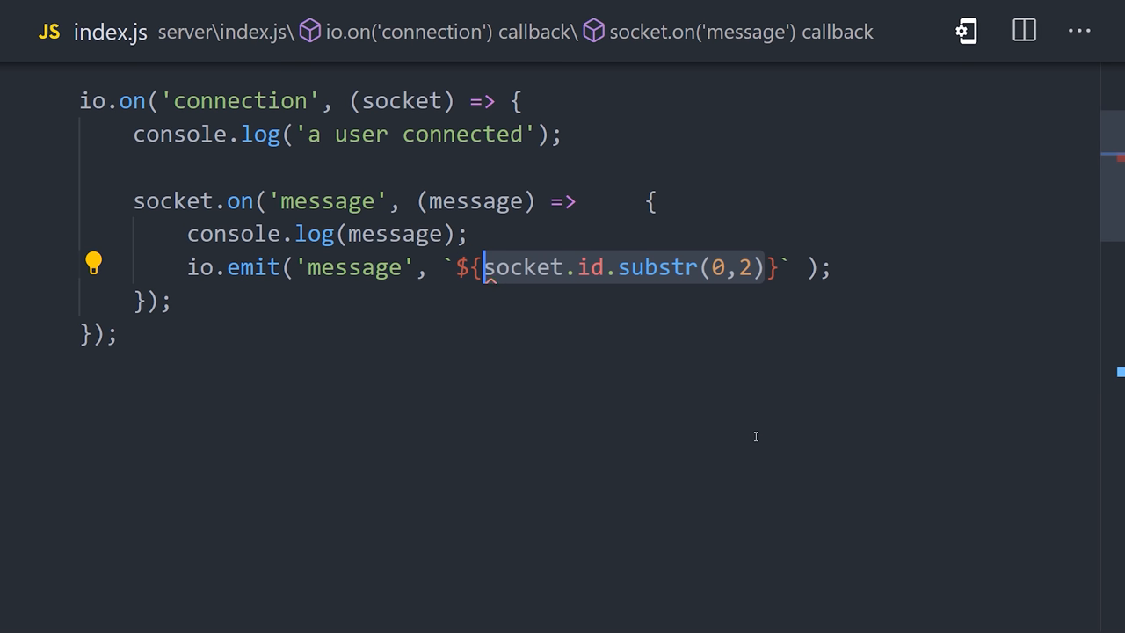
text(said ${message})
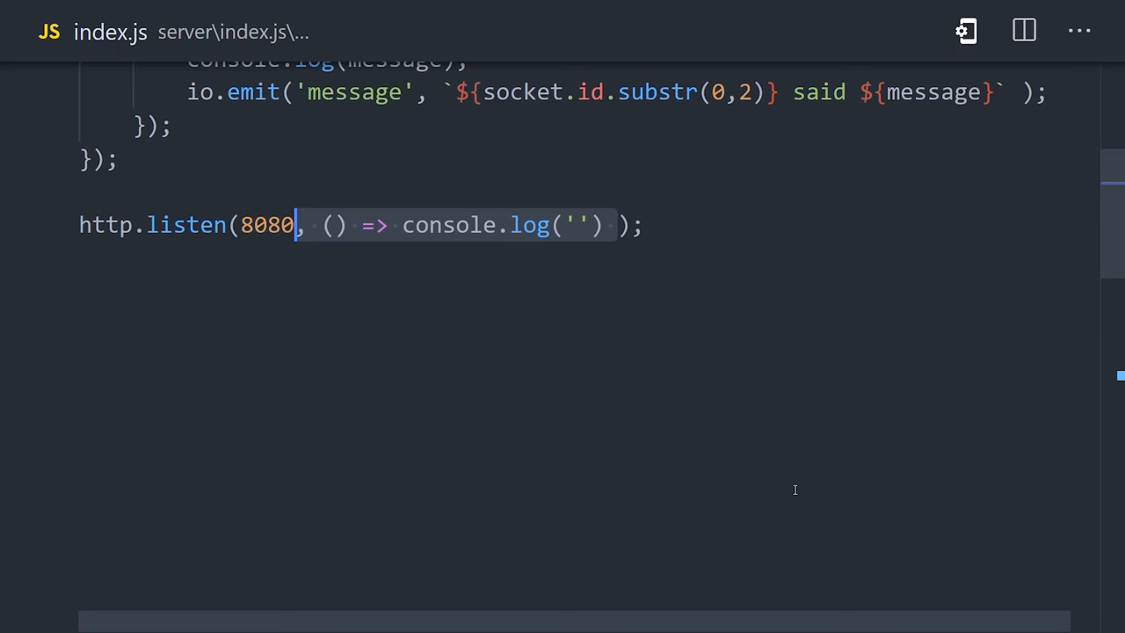
text(listening on http://localhost:8080)
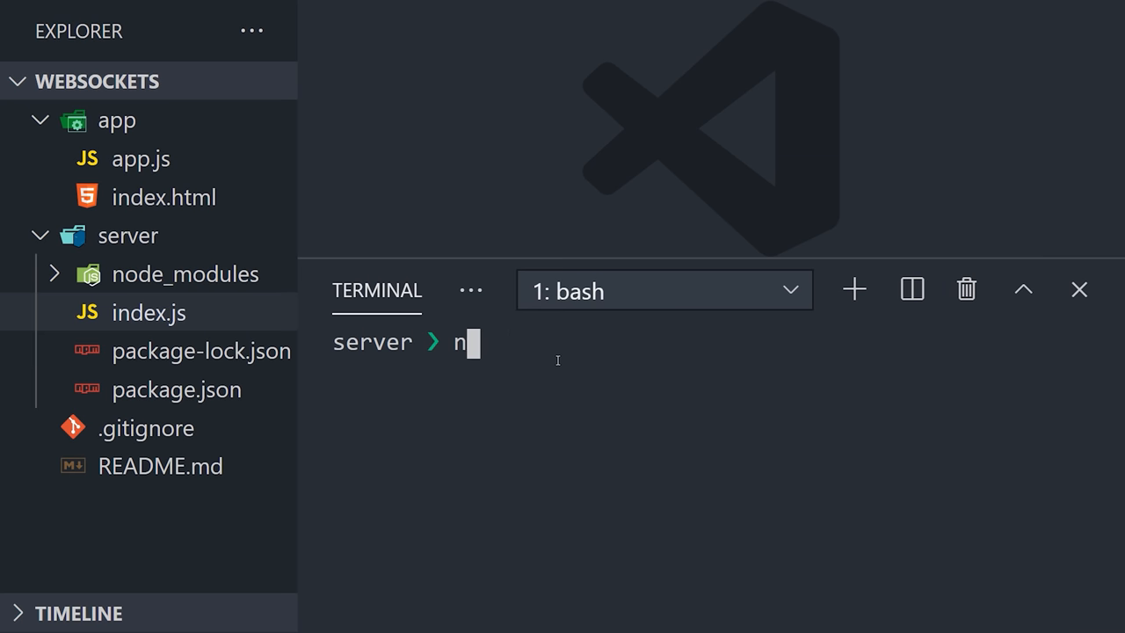
text(ode .)
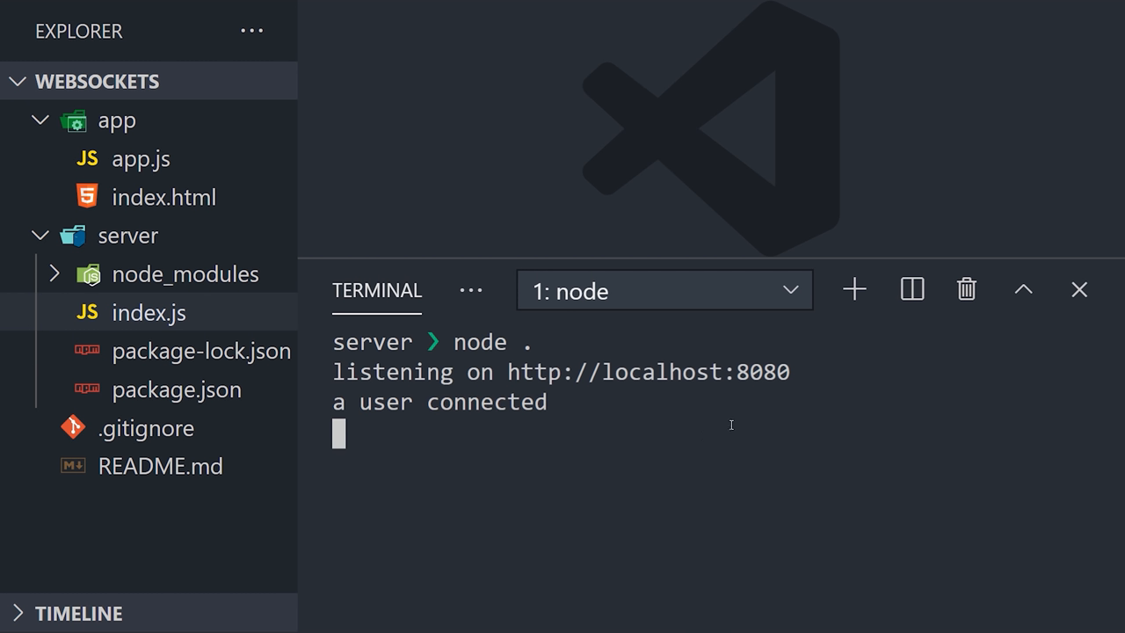
mouse_move(506, 276)
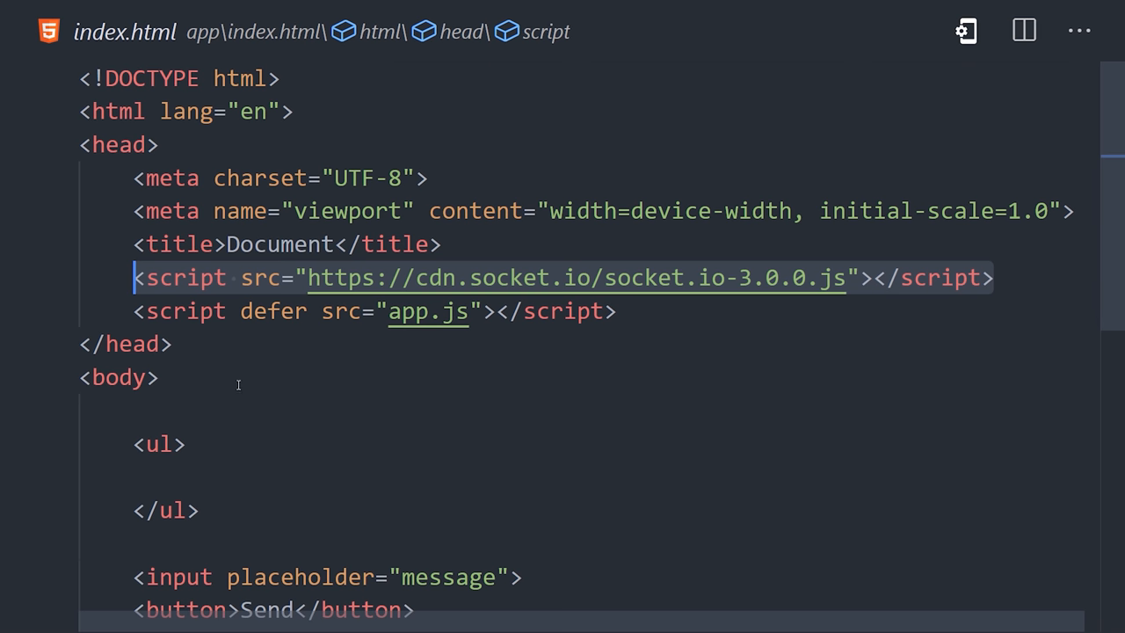
Place the cursor in index.html to add the Socket.io CDN and app.js scripts.
click(141, 311)
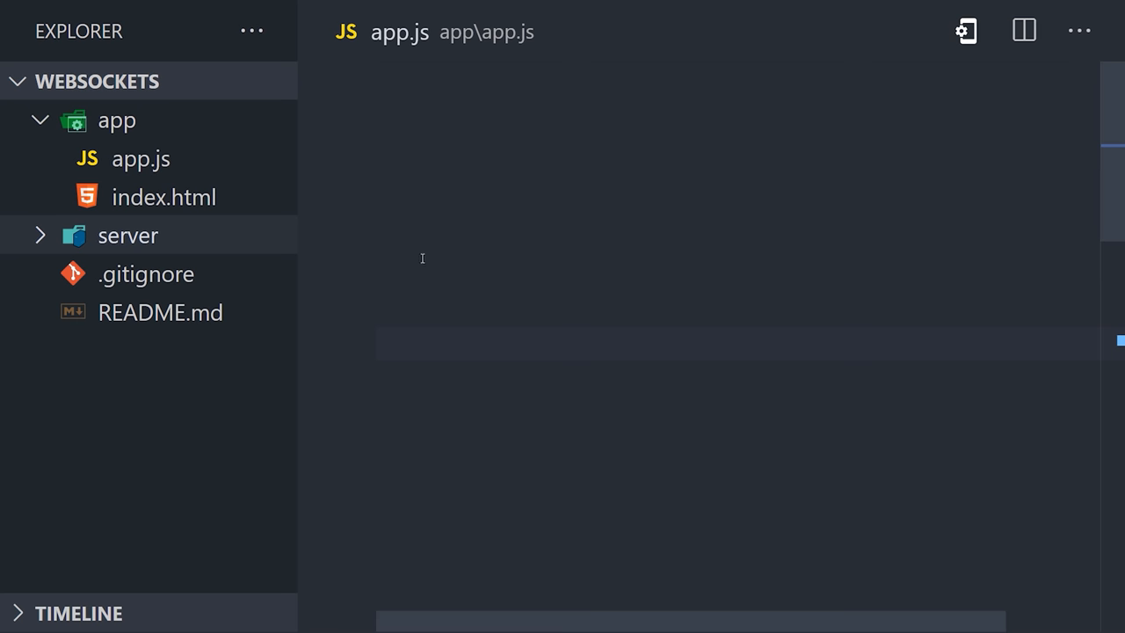
Connect with io('ws://localhost:8080') and append each received message as an li to the ul.
text(const socket = io();)
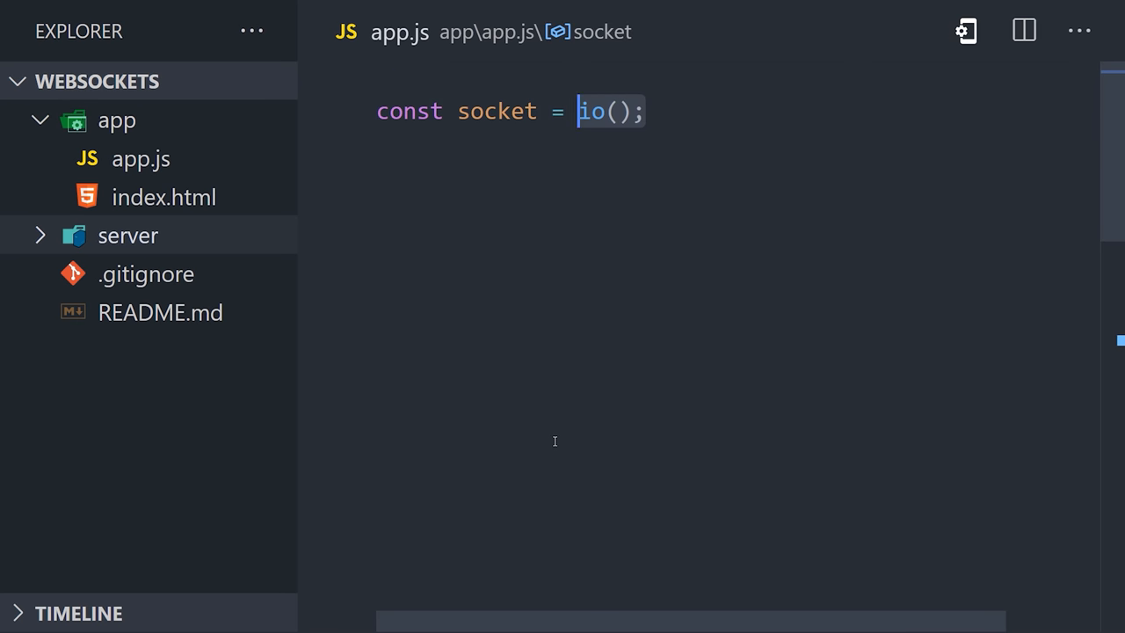
text('ws://localhost:8080')
text(el.innerHTML = text;)
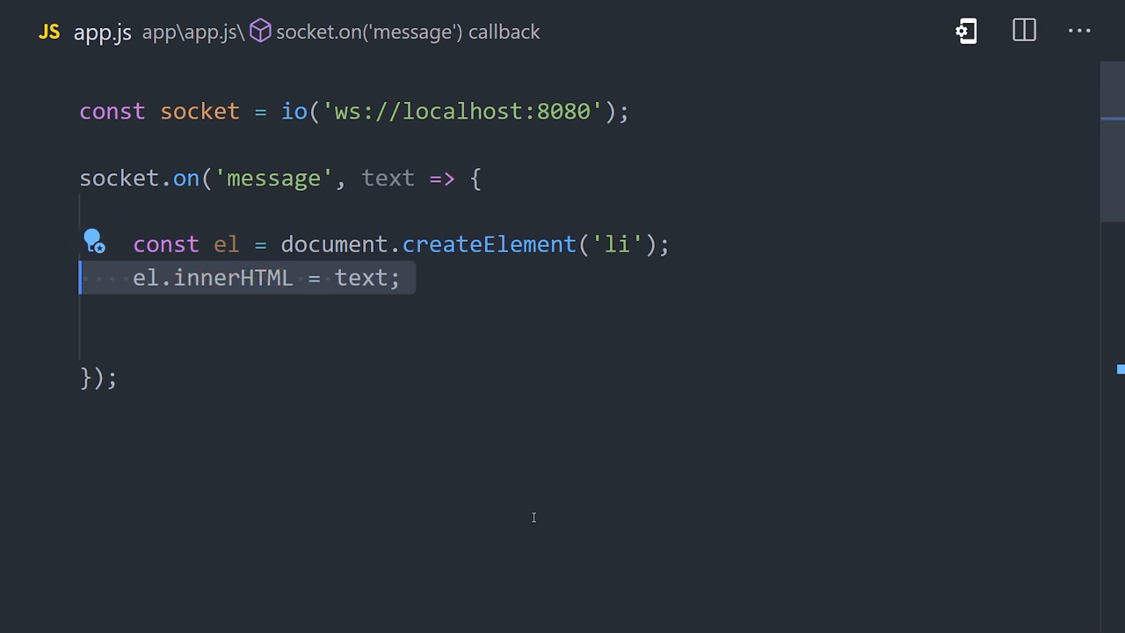
text(document.querySelector('ul').appendChild(el))
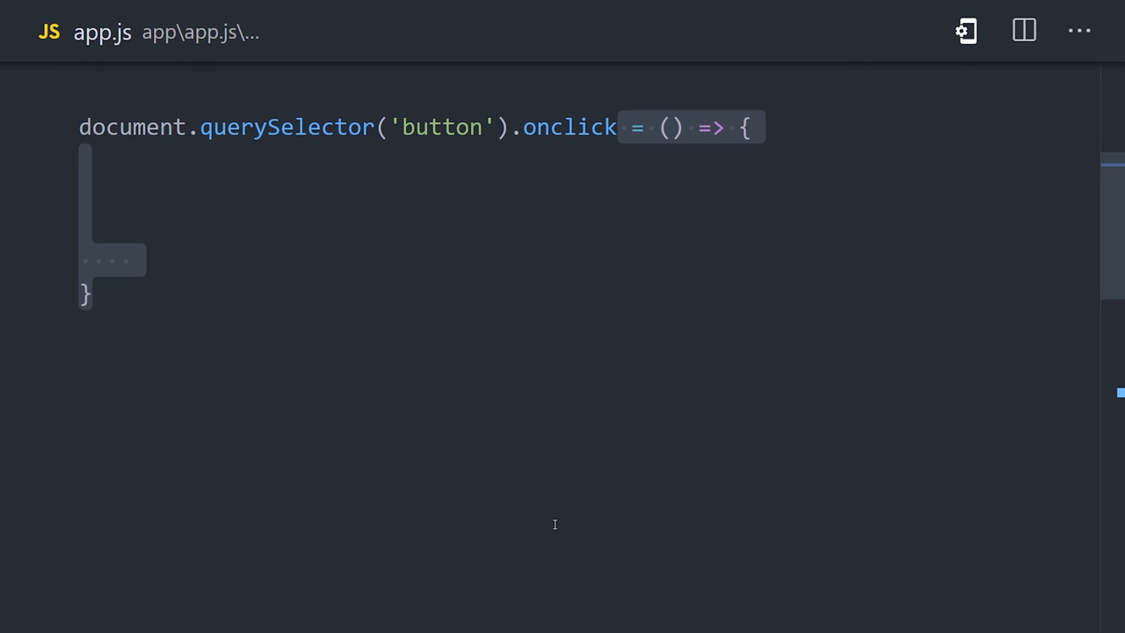
Read the input's value into text for the Send button's socket.emit('message', text) handler.
text(const text = document.querySelector('input').value;)
text(socket.emit('message', text))
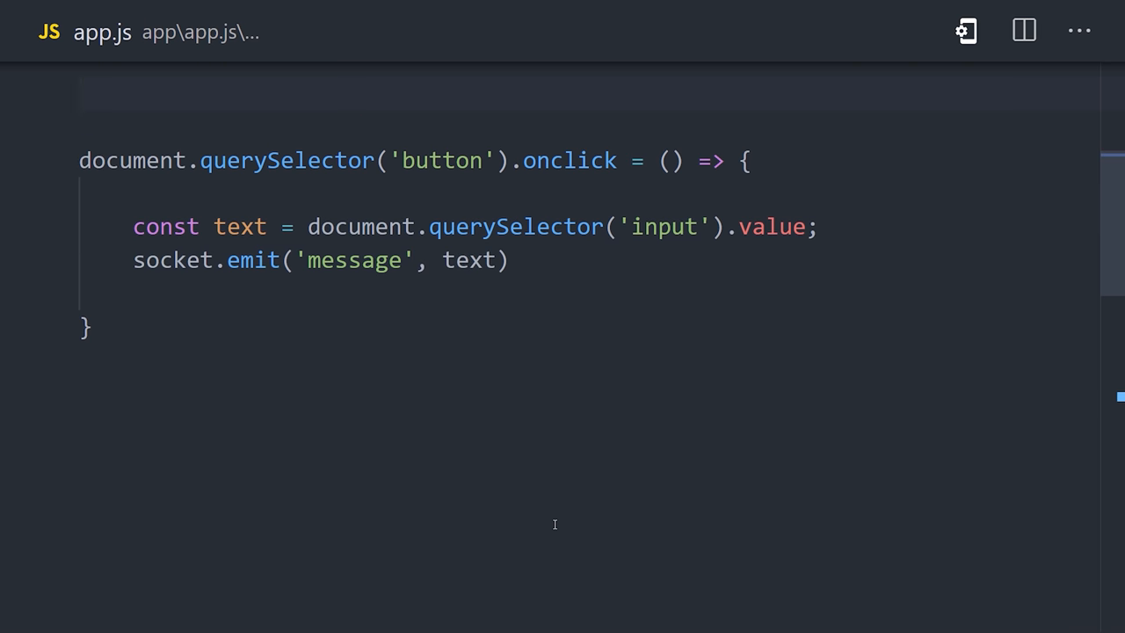
scroll(down, 3)
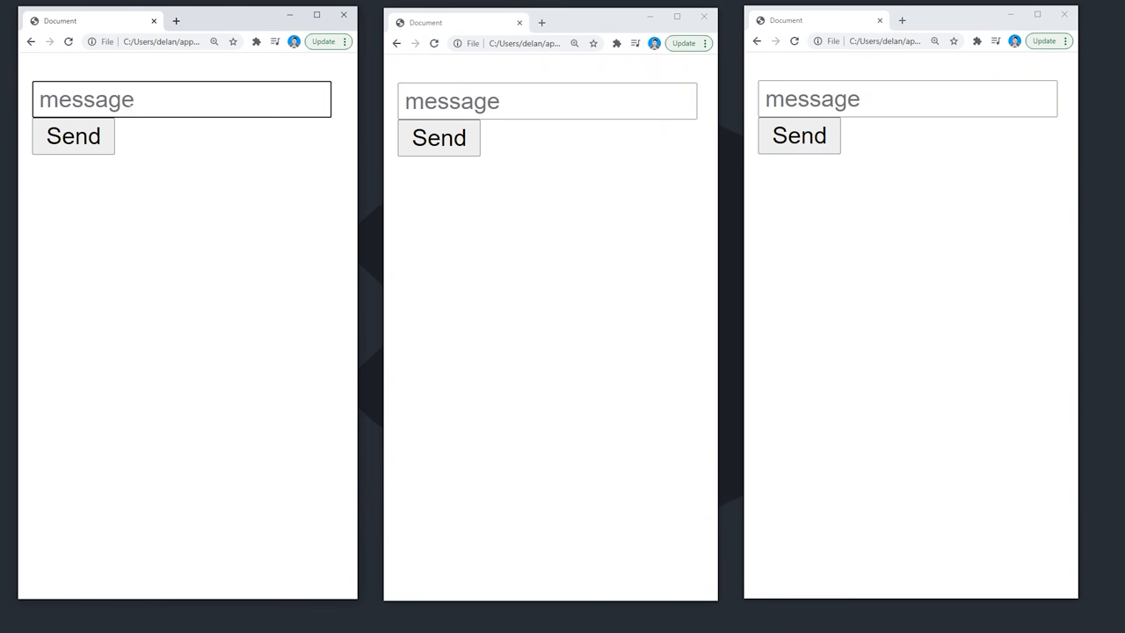
Send 'hi' from the first window, then write 'howdy' in the second window.
text(hi)
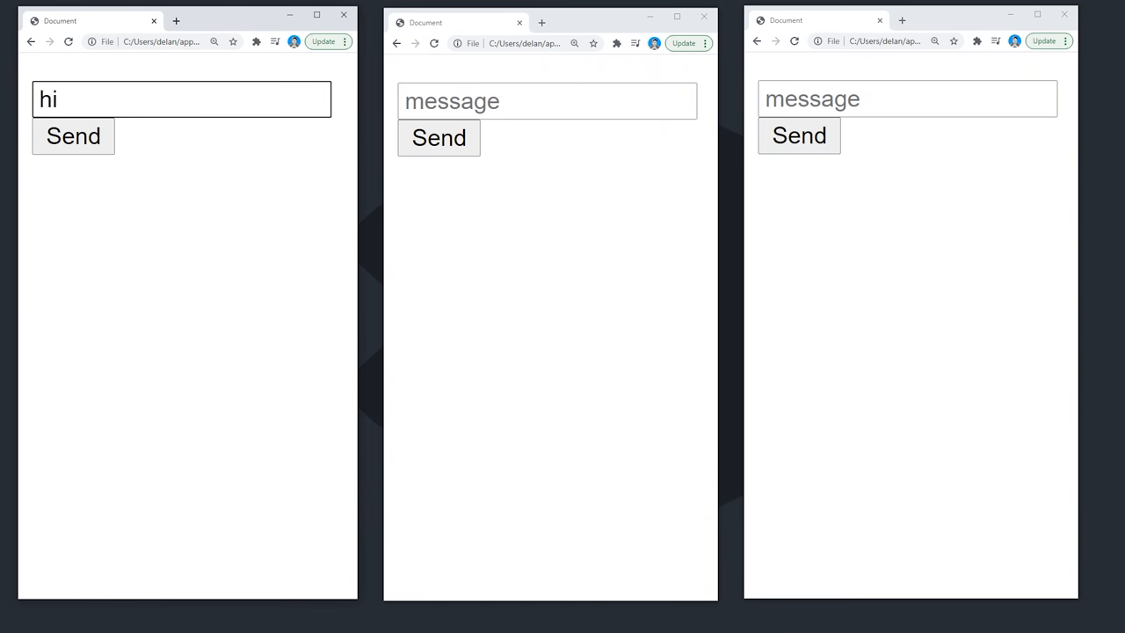
click(74, 135)
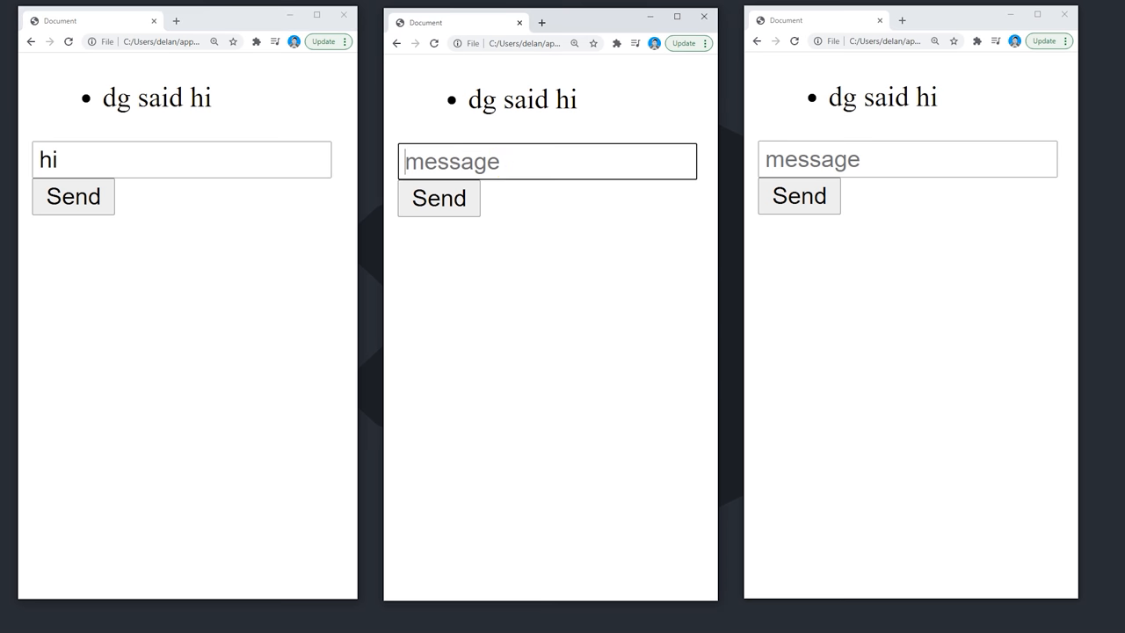
click(440, 198)
text(h)
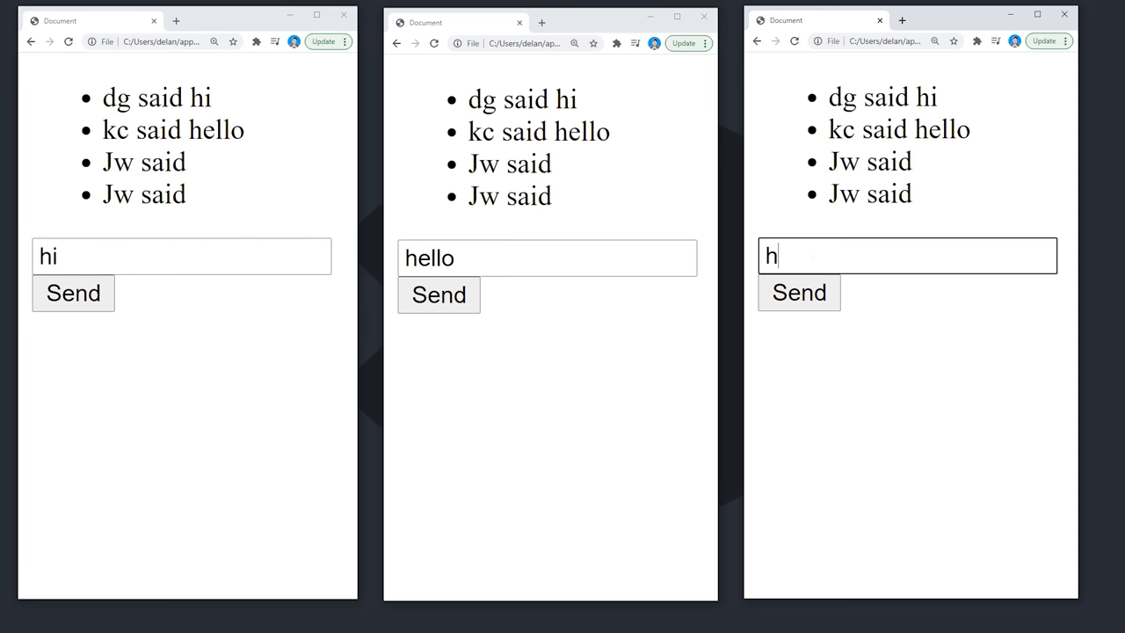
text(owdy)
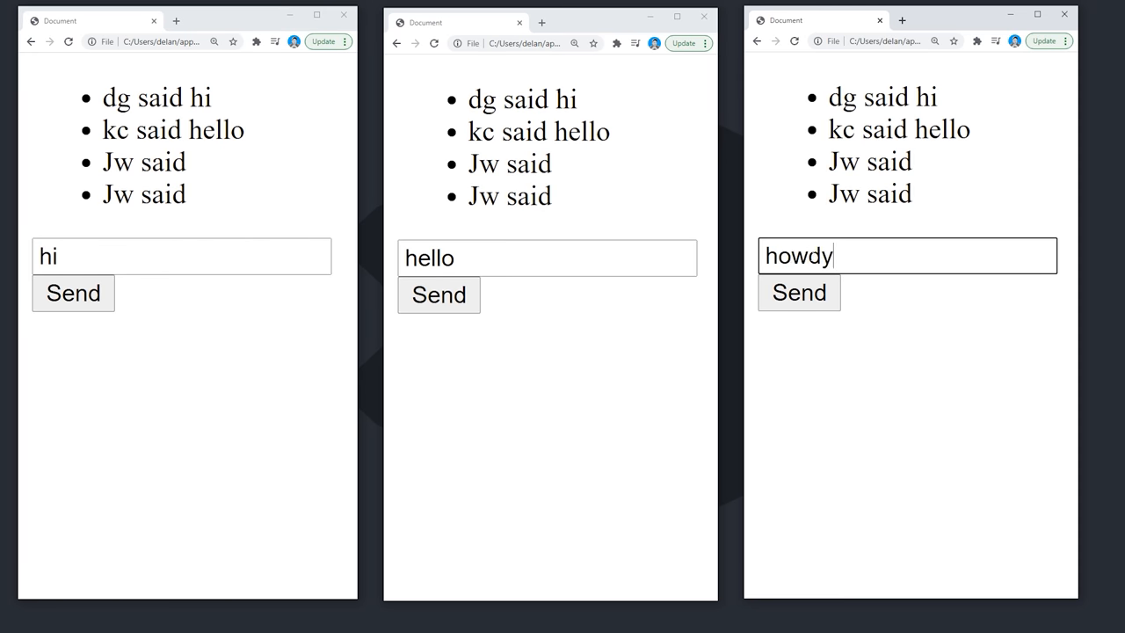